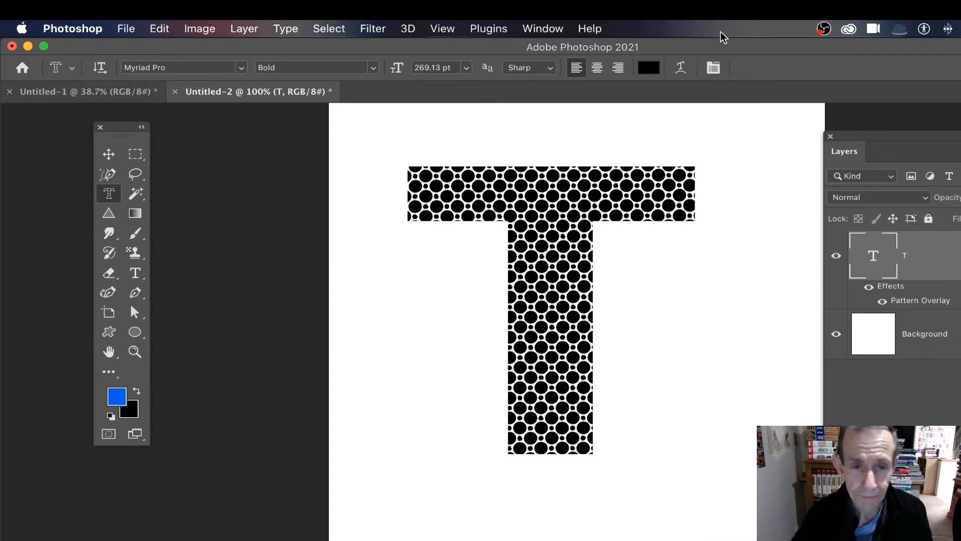
pyautogui.moveTo(495, 204)
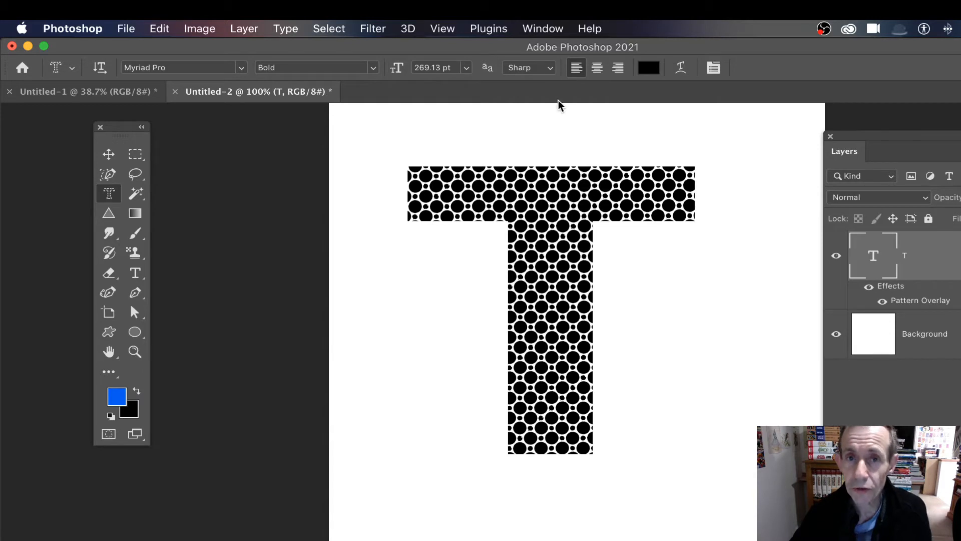
pyautogui.moveTo(550, 102)
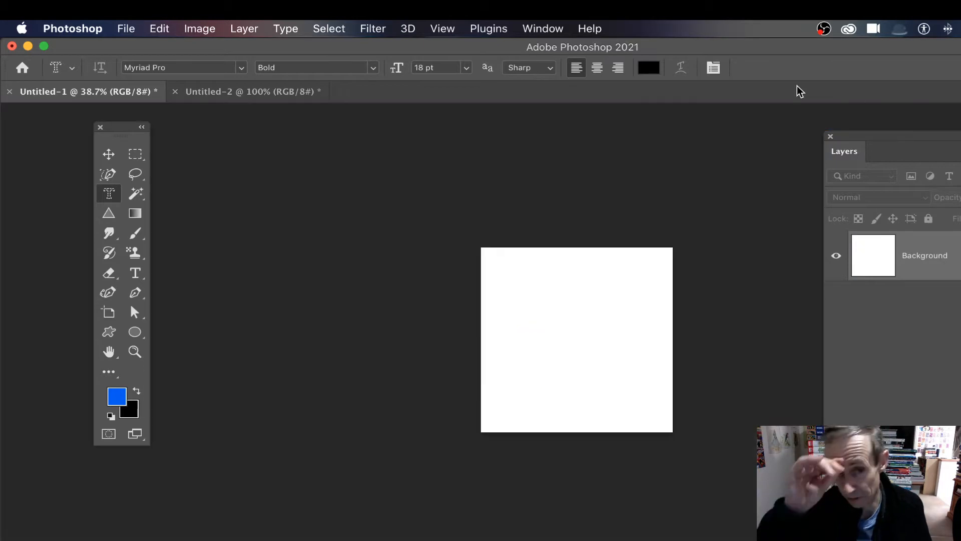
pyautogui.moveTo(838, 380)
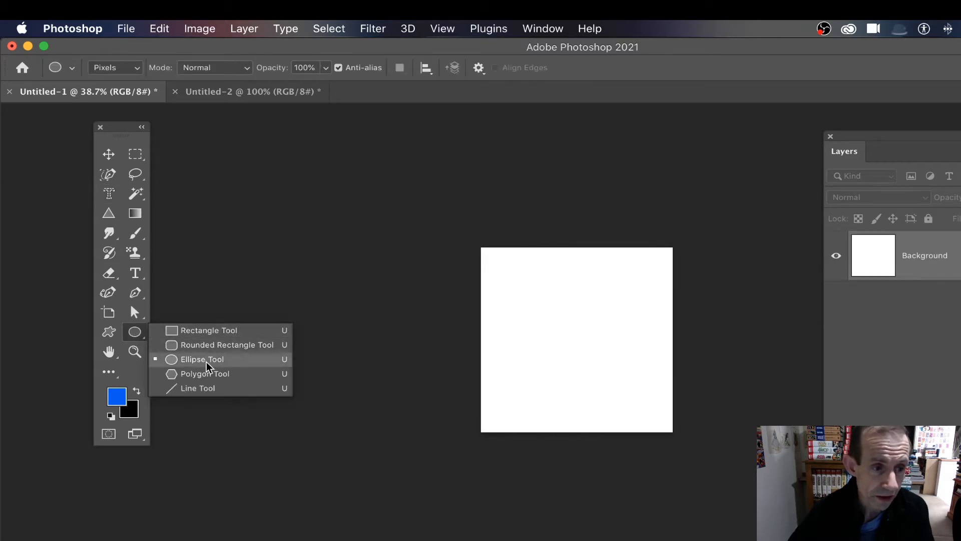
# Step: Select the Ellipse Tool, swap colours to black foreground and blue background, and browse the Window and View menus
pyautogui.click(201, 359)
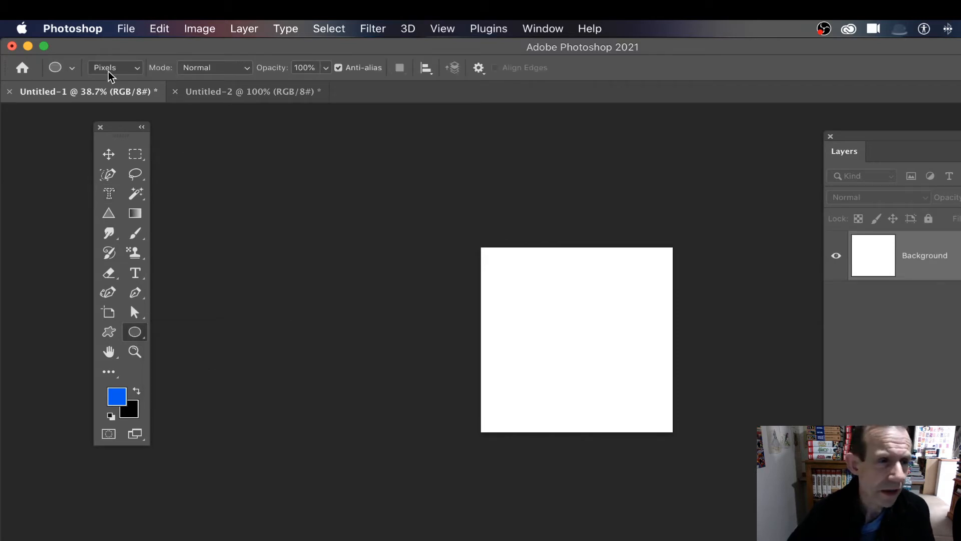
pyautogui.moveTo(141, 396)
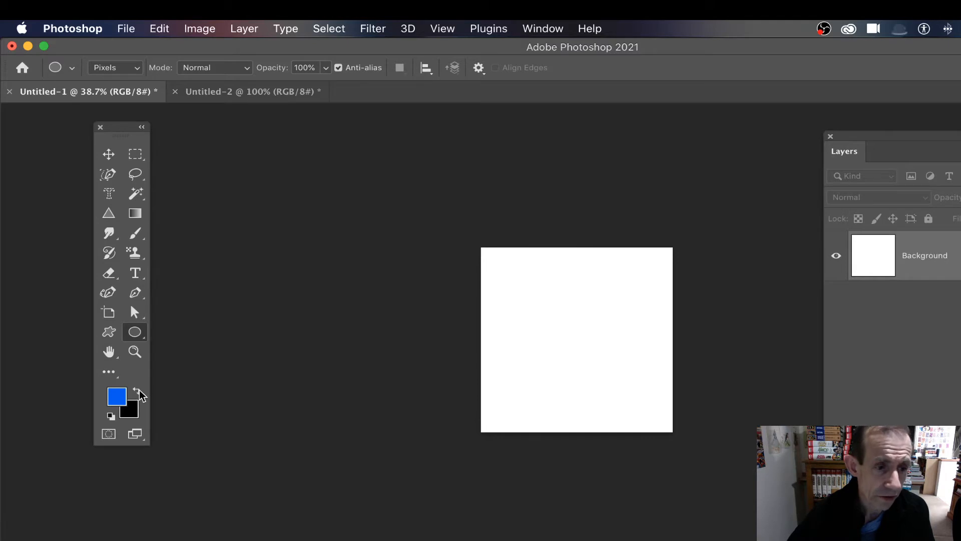
pyautogui.click(137, 390)
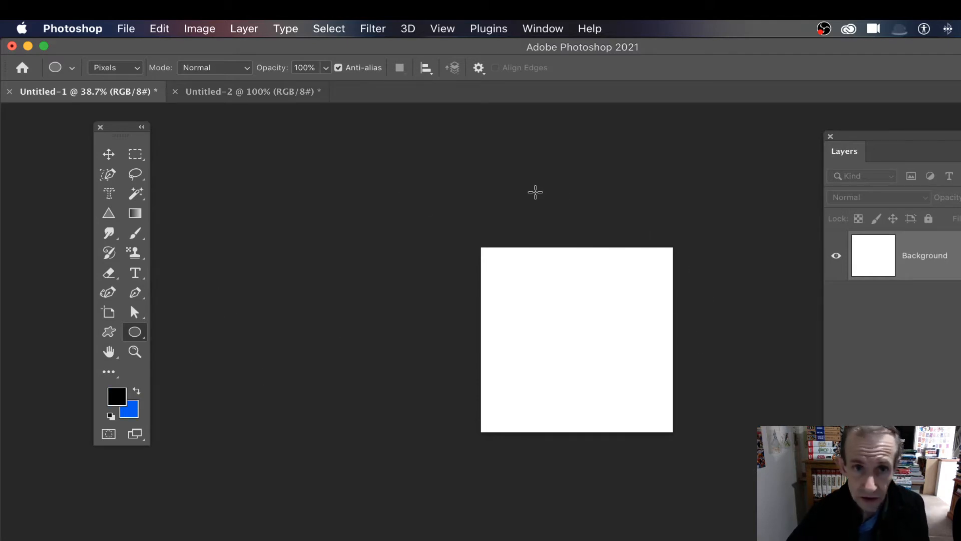
pyautogui.moveTo(526, 267)
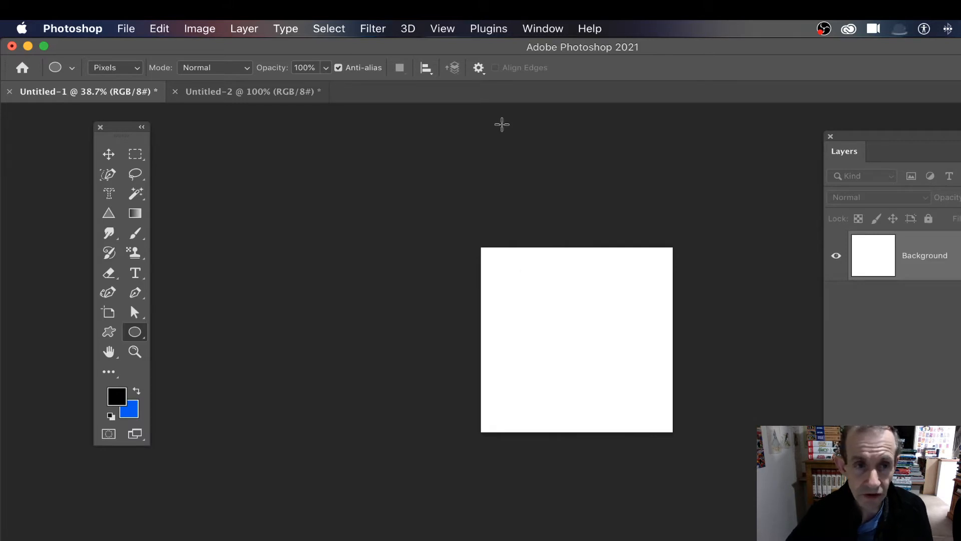
pyautogui.moveTo(460, 36)
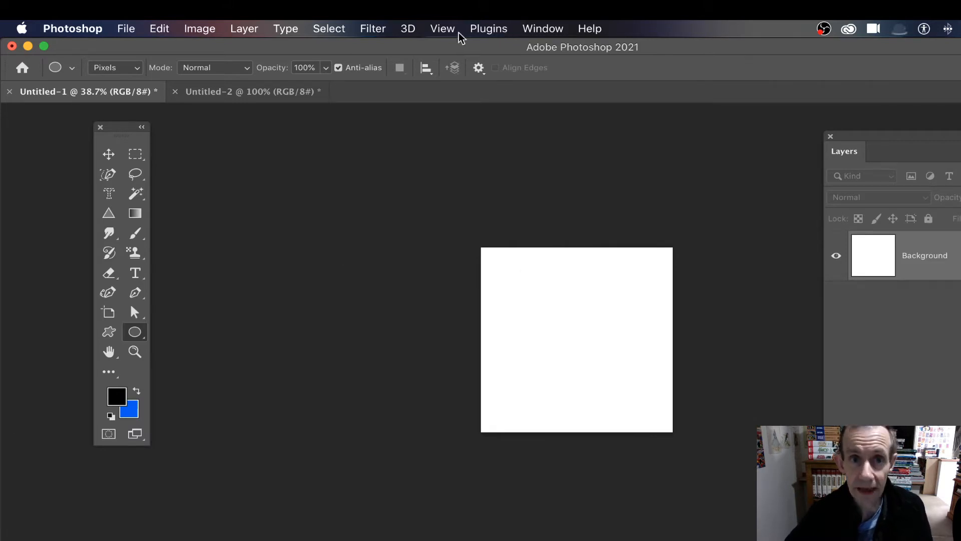
pyautogui.click(541, 28)
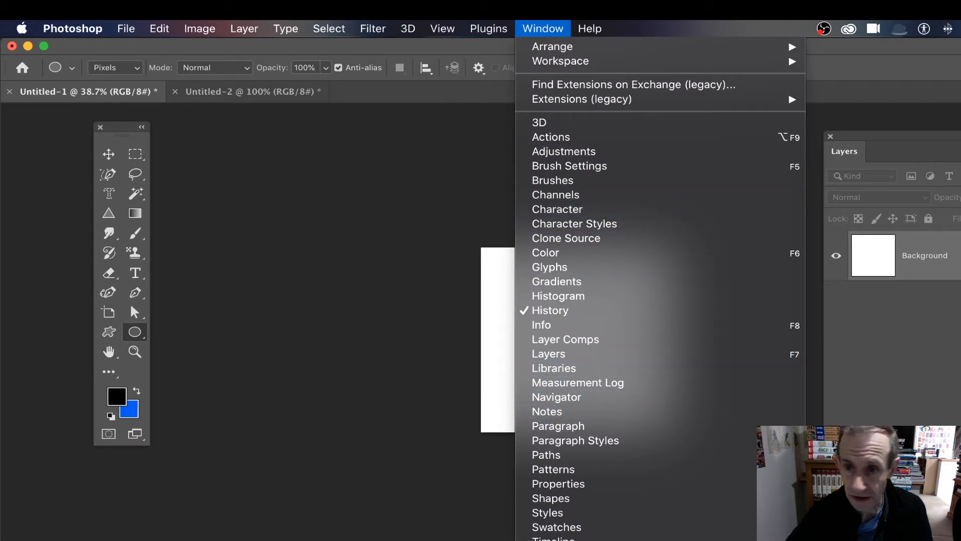
pyautogui.moveTo(696, 396)
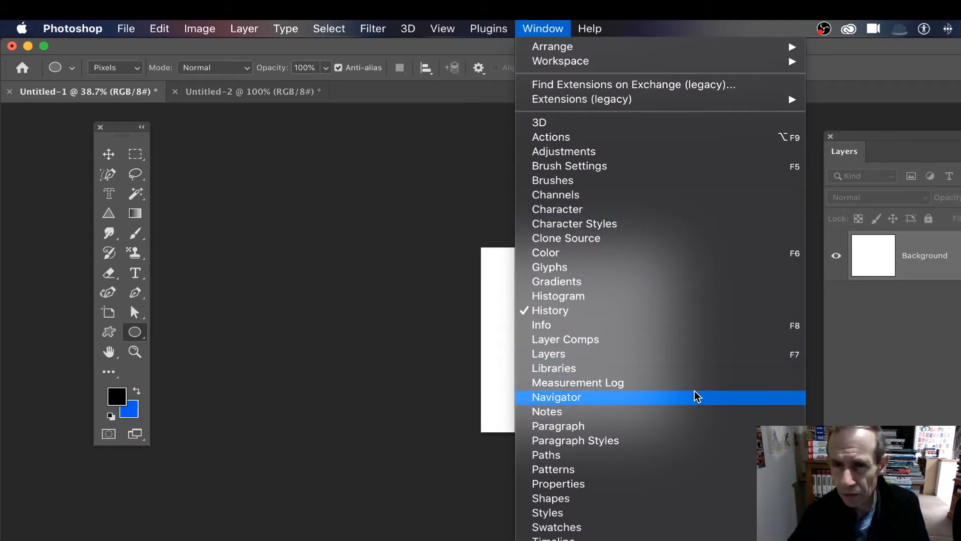
pyautogui.moveTo(582, 357)
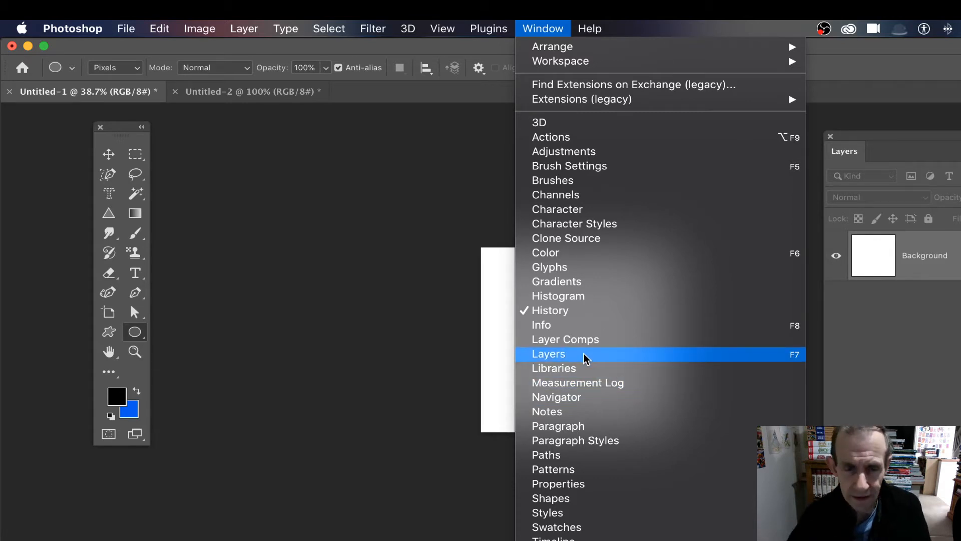
pyautogui.click(442, 28)
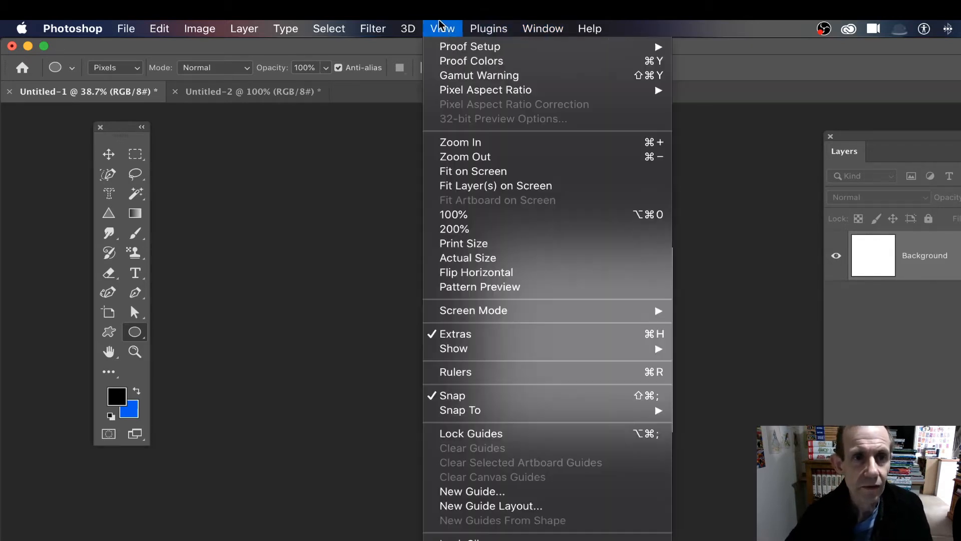
pyautogui.moveTo(480, 287)
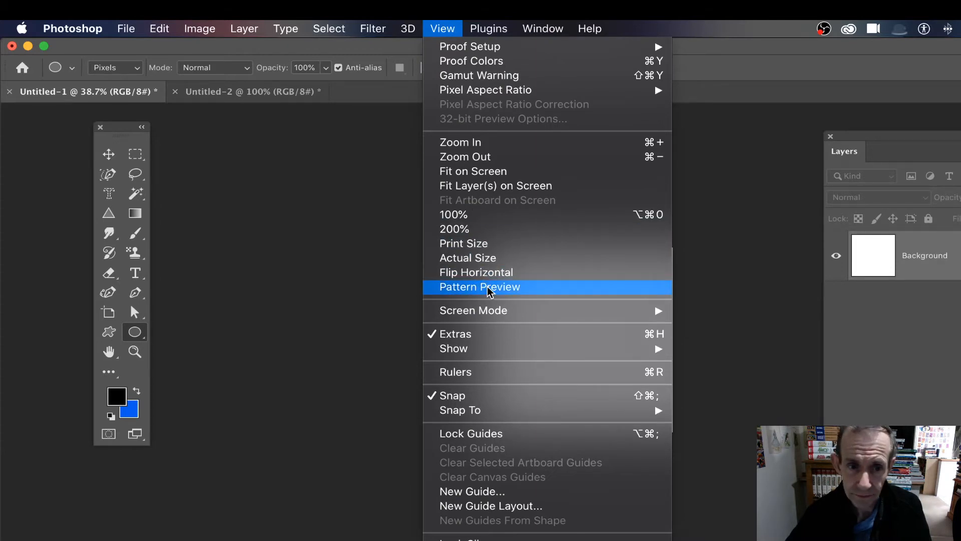
# Step: Turn on Pattern Preview and draw a large black centre circle plus a small corner dot
pyautogui.click(480, 287)
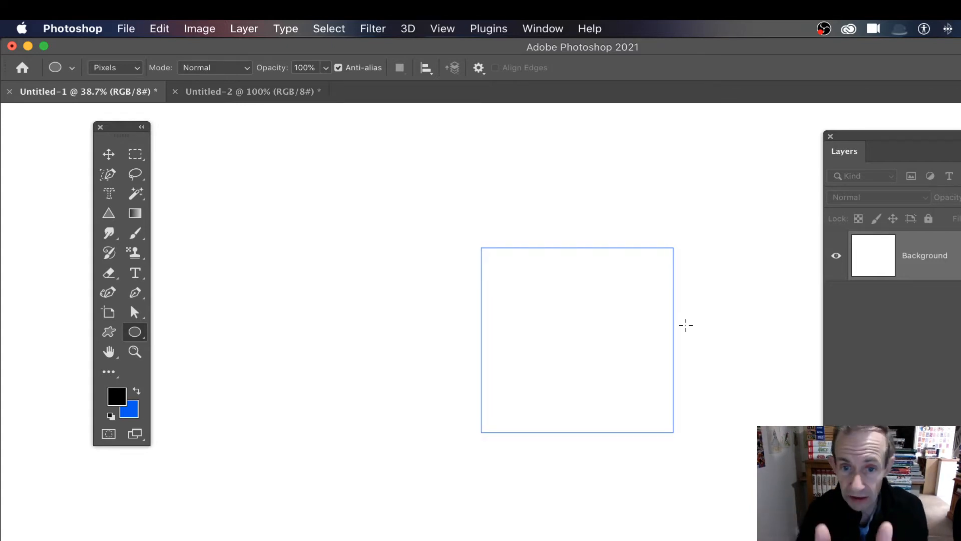
pyautogui.moveTo(340, 262)
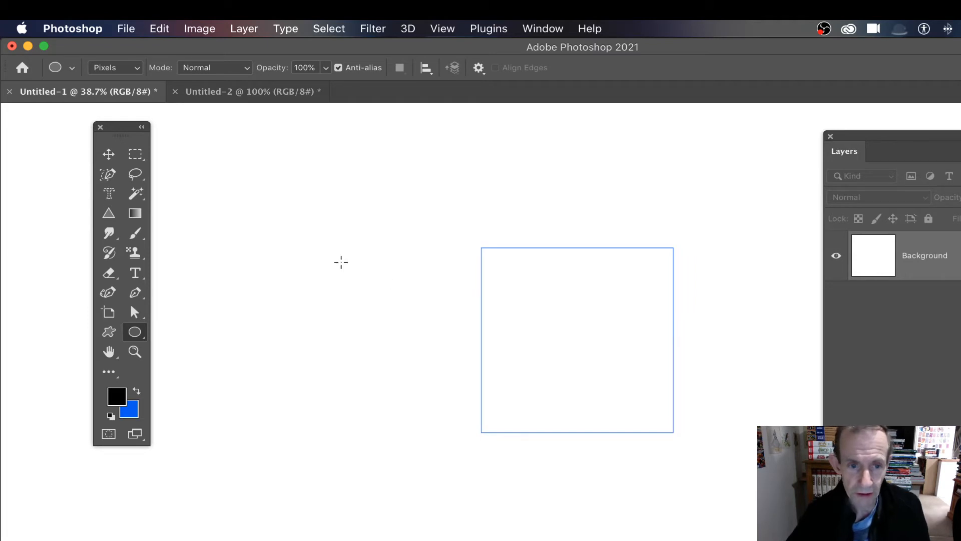
pyautogui.moveTo(775, 286)
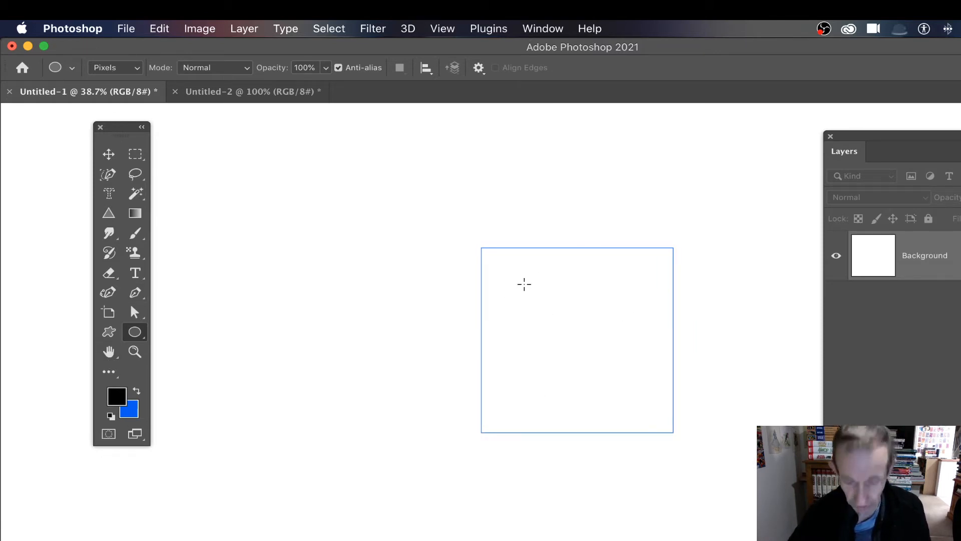
pyautogui.moveTo(499, 263)
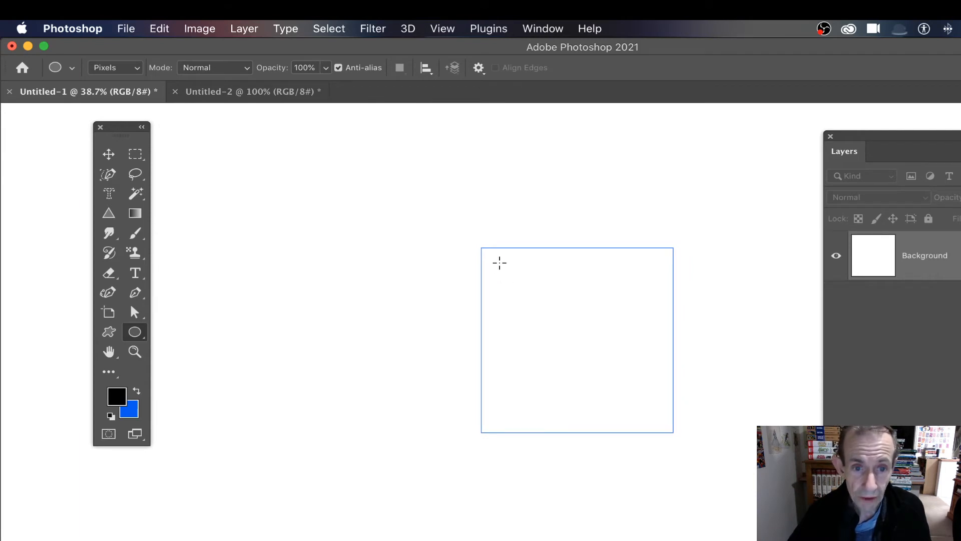
pyautogui.moveTo(499, 262); pyautogui.dragTo(707, 421)
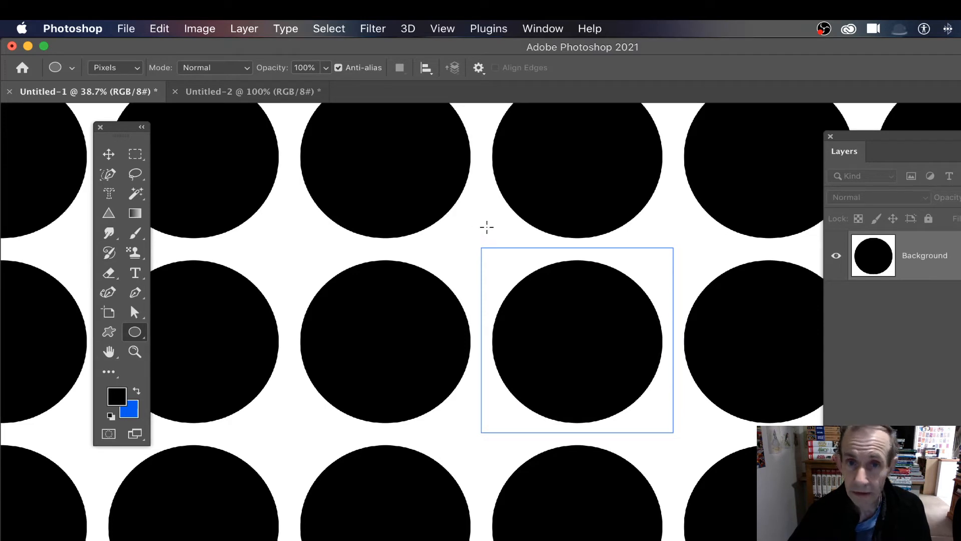
pyautogui.moveTo(484, 227); pyautogui.dragTo(502, 265)
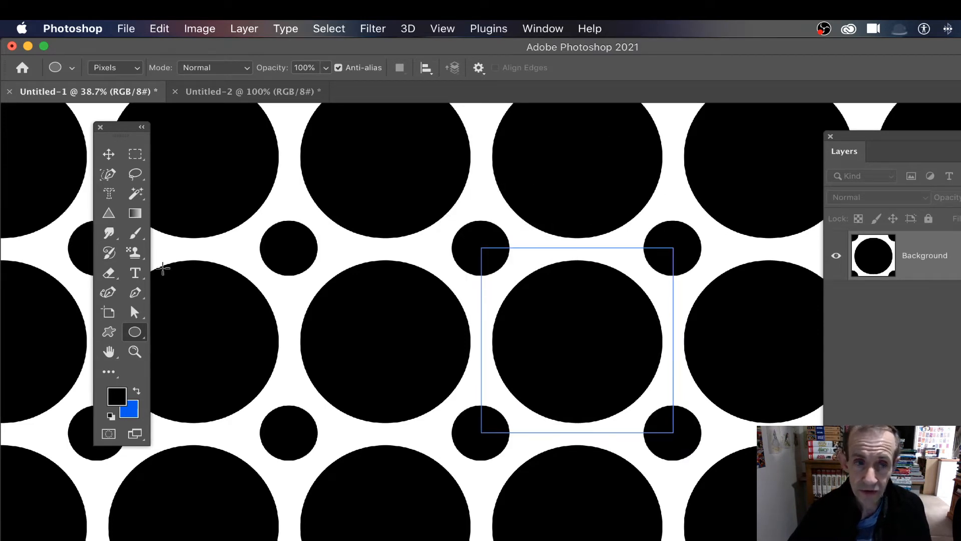
pyautogui.moveTo(423, 448)
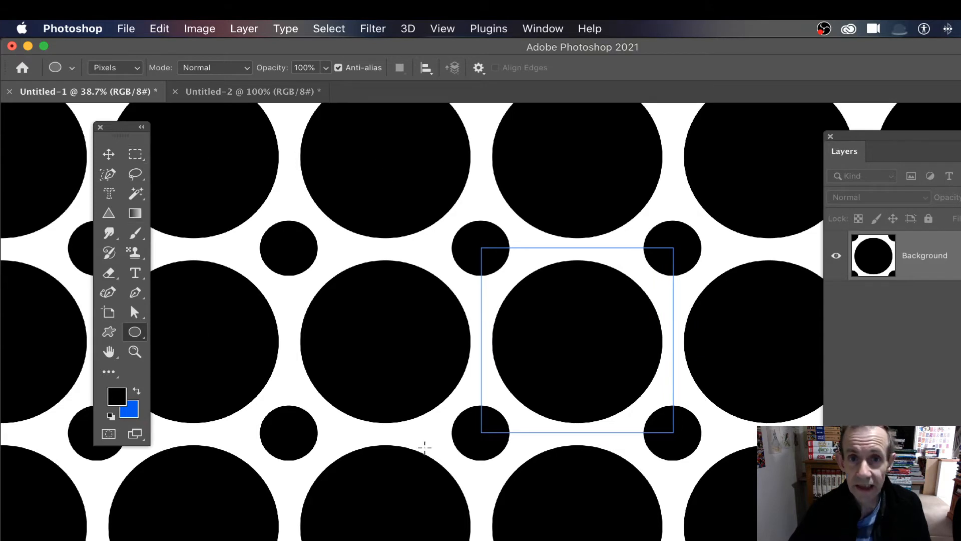
pyautogui.moveTo(540, 380)
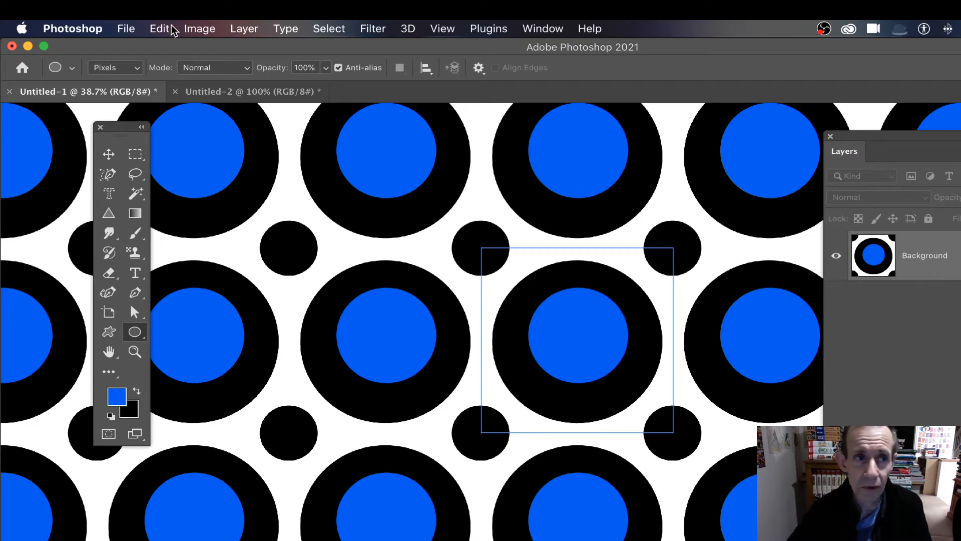
# Step: Define the dot tile as a new pattern with the default name
pyautogui.click(160, 28)
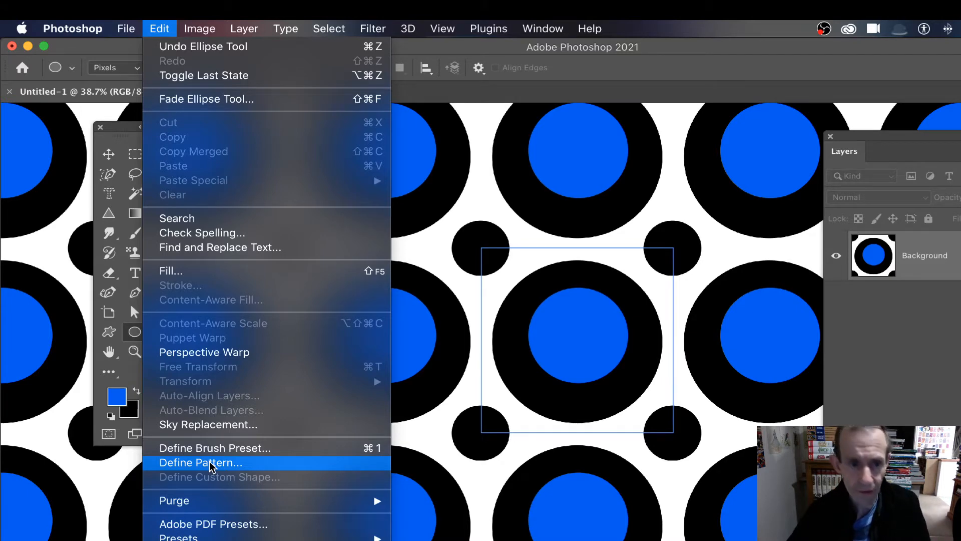
pyautogui.click(199, 462)
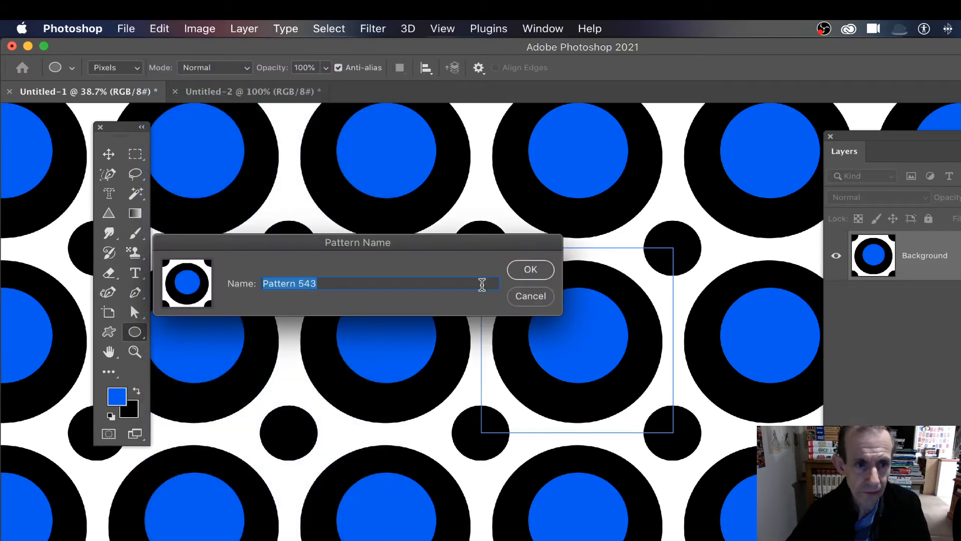
pyautogui.click(529, 269)
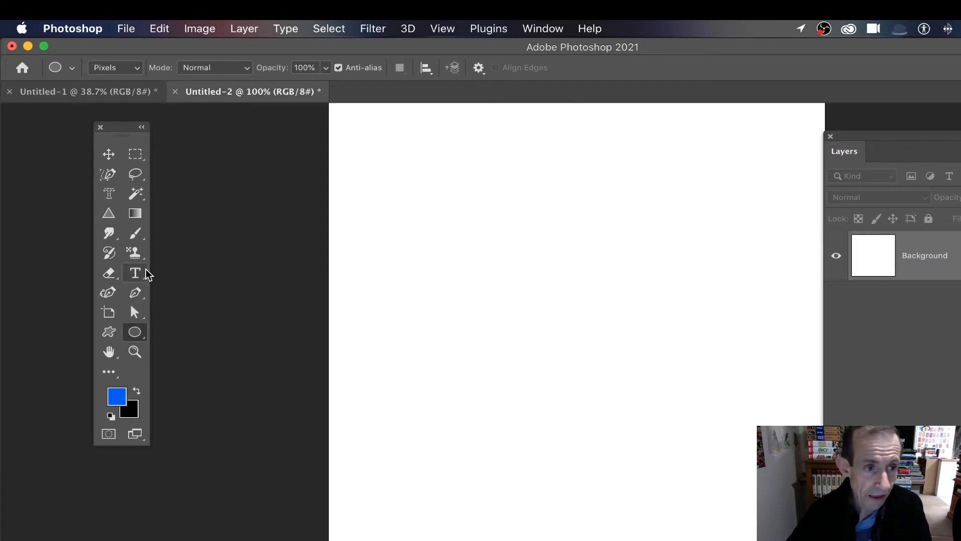
# Step: Add the text 'Lo' and enlarge it to 500 pt
pyautogui.click(134, 272)
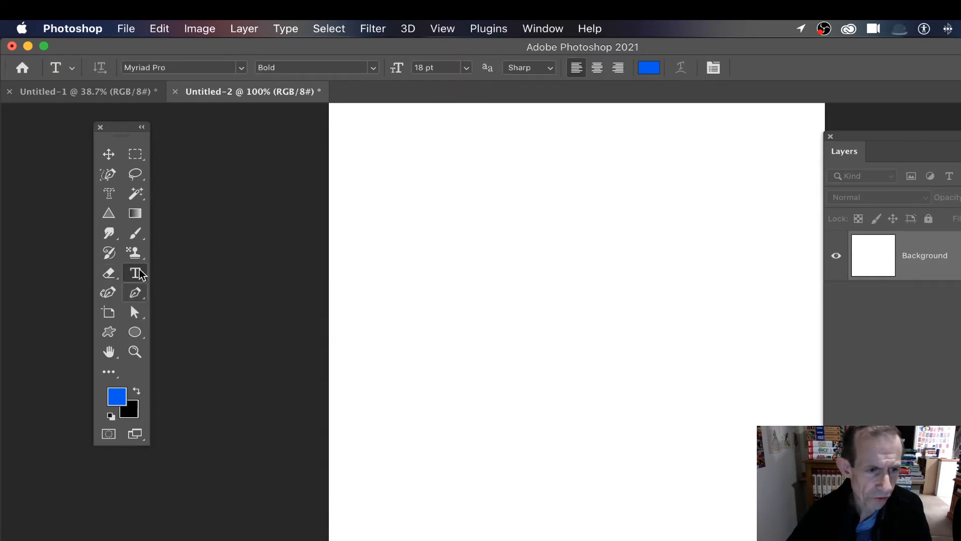
pyautogui.write('Lorem Ipsum')
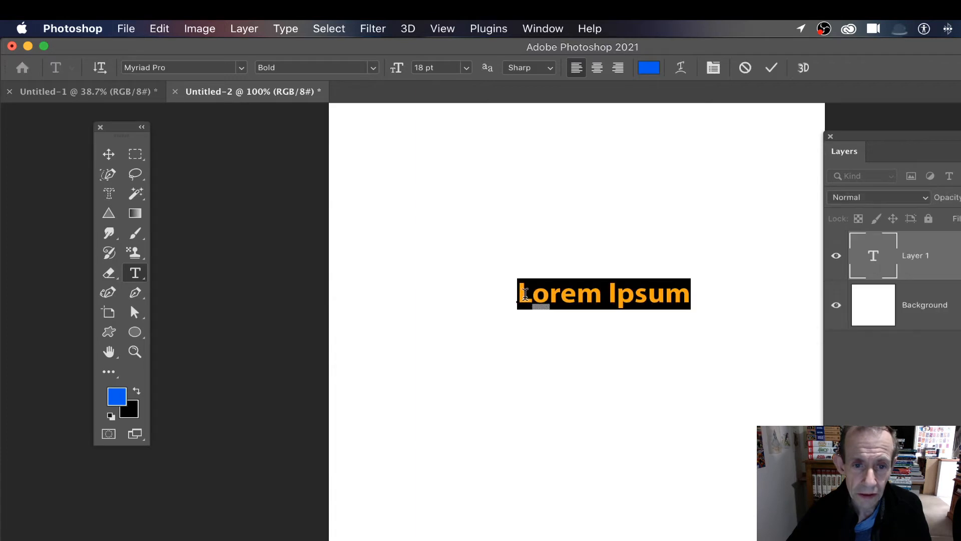
pyautogui.click(466, 68)
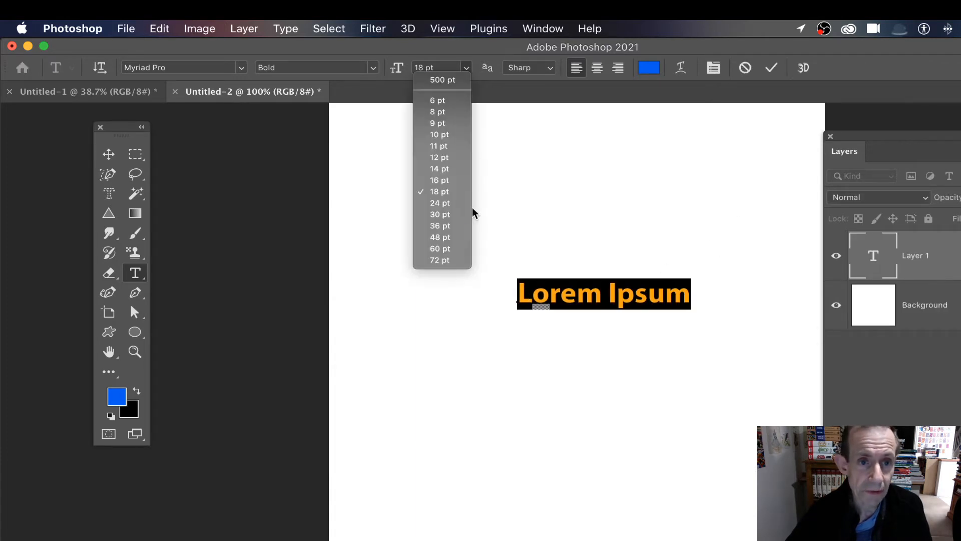
pyautogui.click(439, 260)
pyautogui.write('Lo')
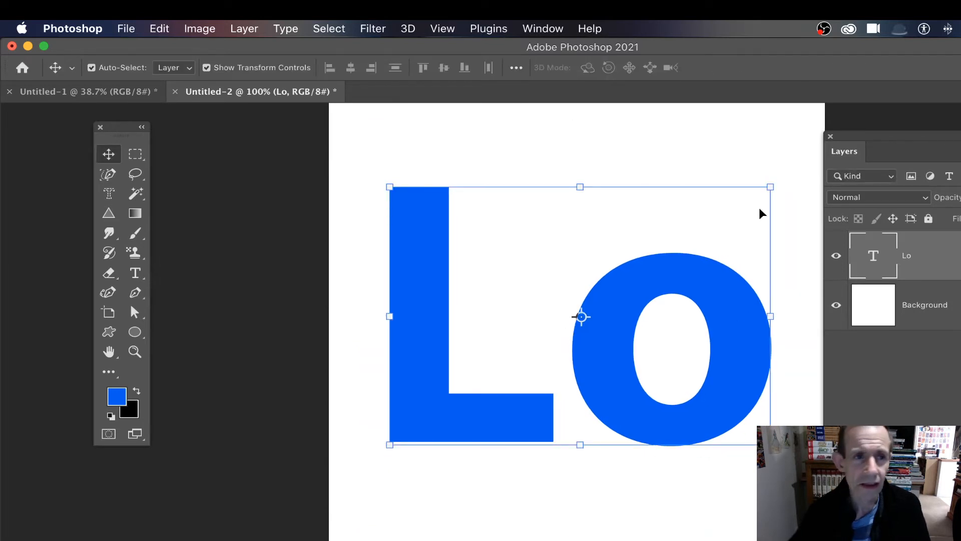
# Step: Add a Pattern Overlay layer style to 'Lo' using the black-and-blue ring pattern
pyautogui.click(244, 28)
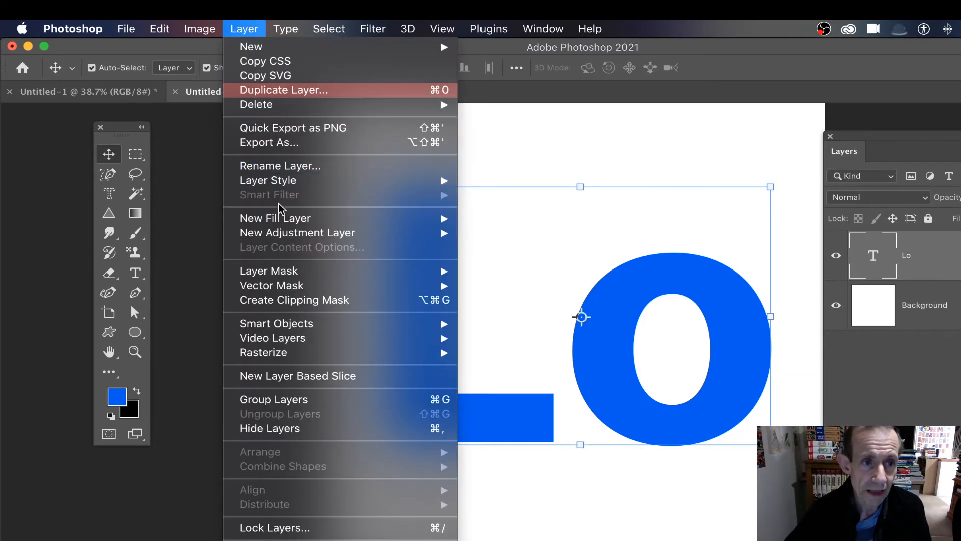
pyautogui.moveTo(268, 180)
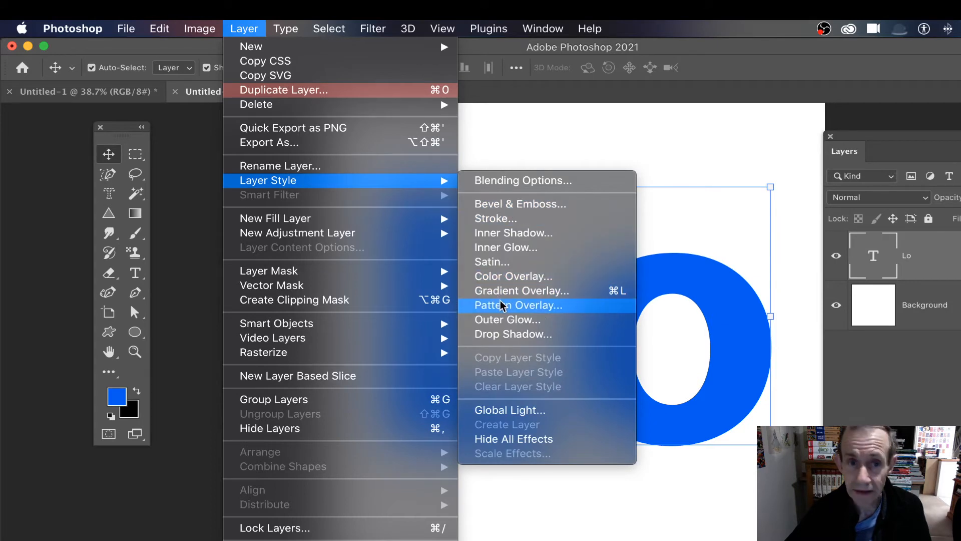
pyautogui.click(518, 305)
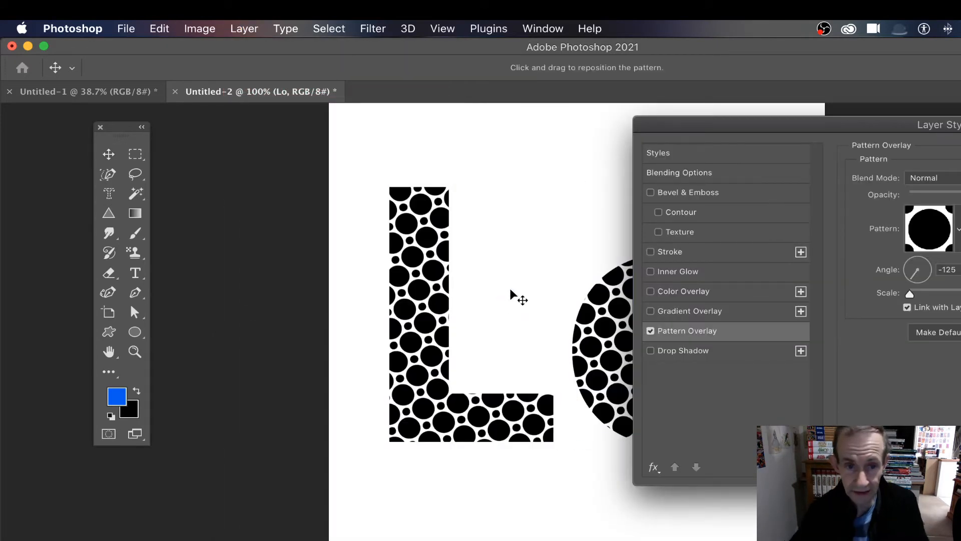
pyautogui.click(930, 229)
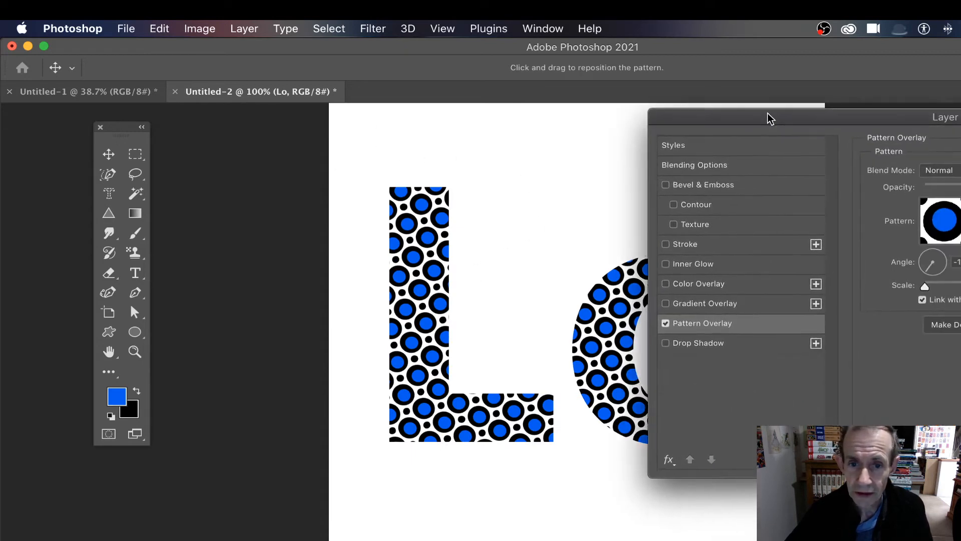
pyautogui.moveTo(770, 117); pyautogui.dragTo(827, 121)
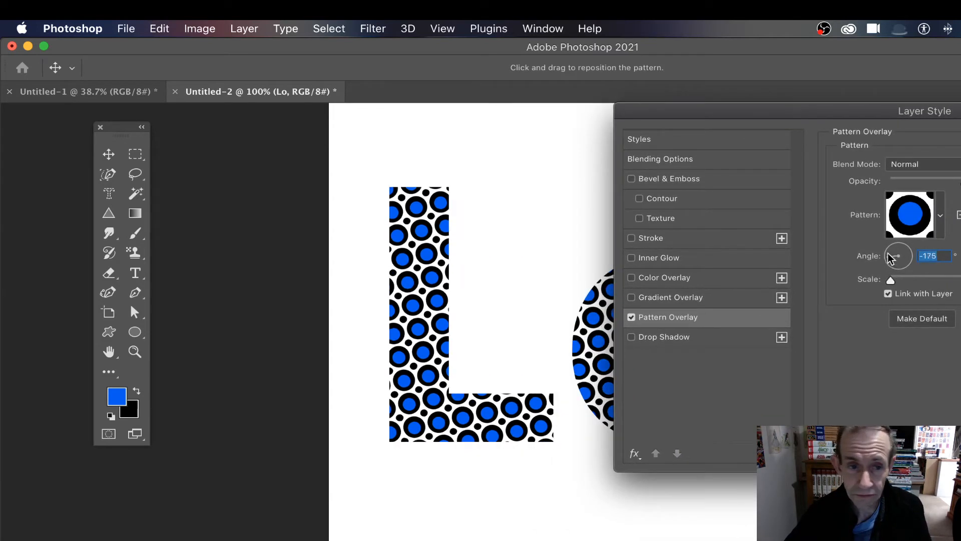
# Step: Adjust the pattern's angle, scale and position, toggling the drop shadow on and off
pyautogui.moveTo(897, 255); pyautogui.dragTo(892, 279)
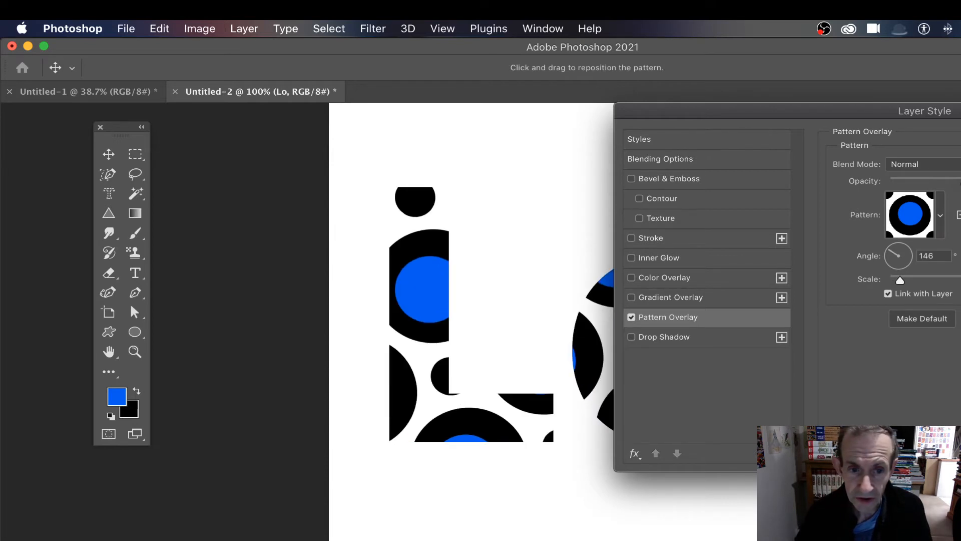
pyautogui.moveTo(901, 252); pyautogui.dragTo(895, 257)
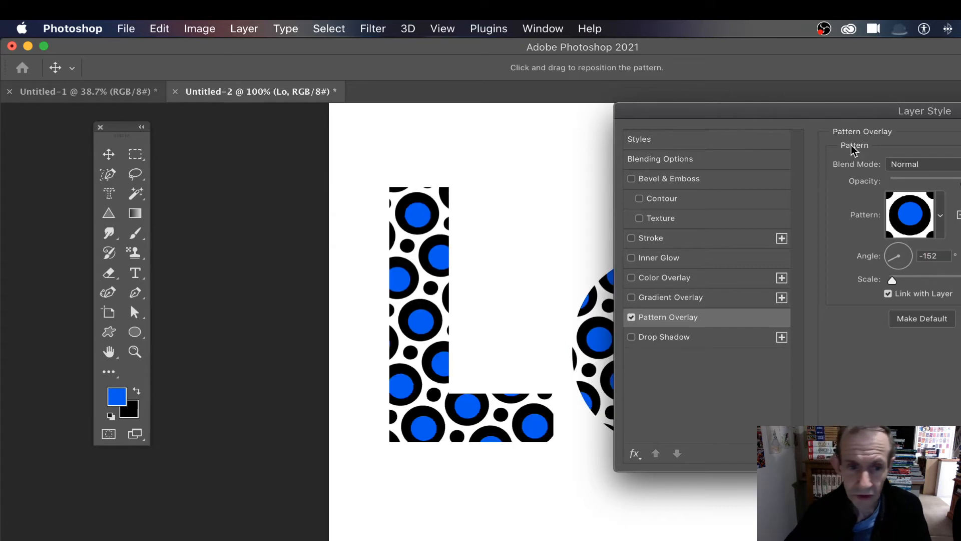
pyautogui.moveTo(426, 303)
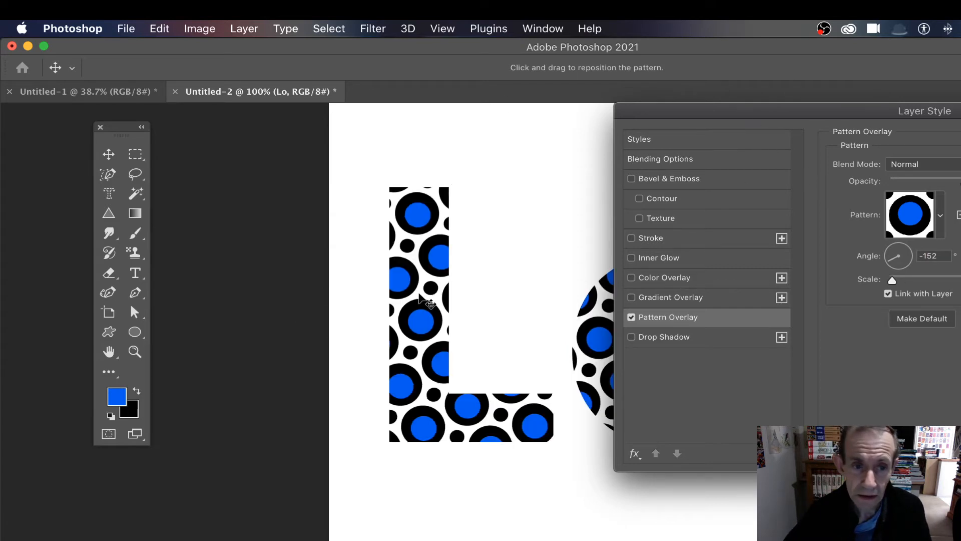
pyautogui.moveTo(428, 304); pyautogui.dragTo(547, 371)
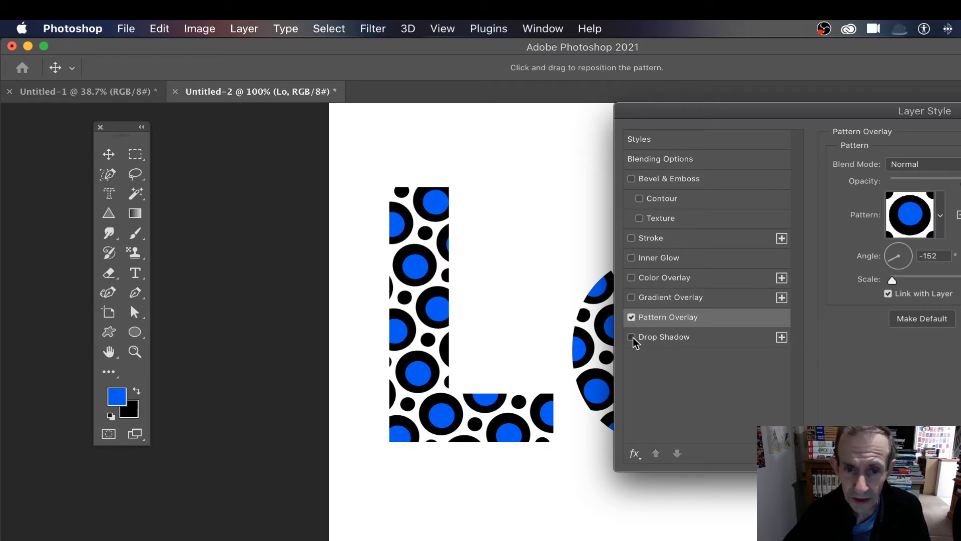
pyautogui.click(631, 336)
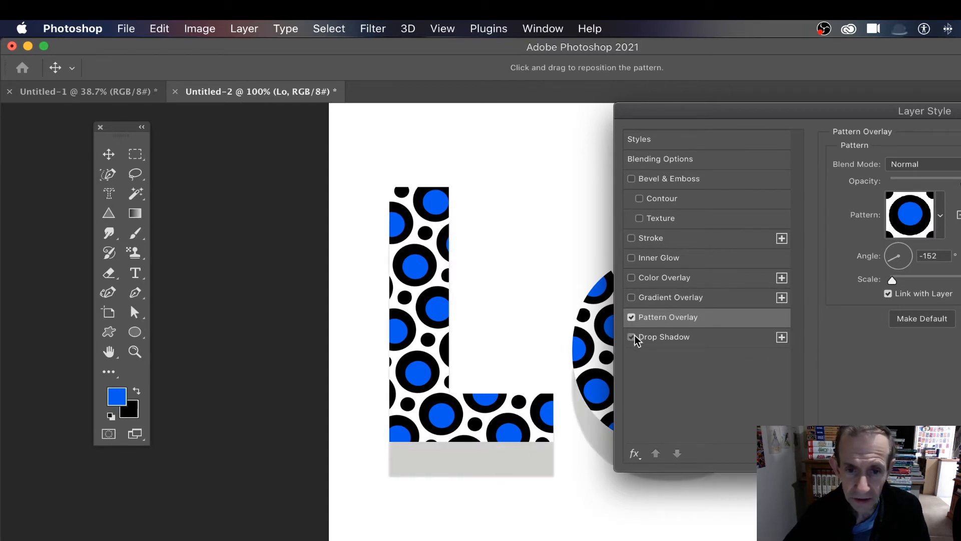
pyautogui.click(631, 337)
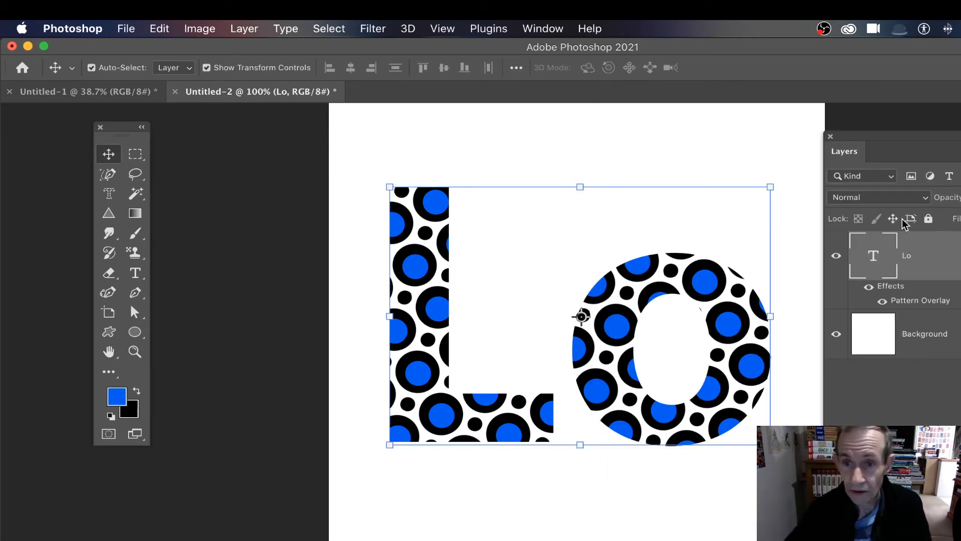
# Step: Switch the Lo pattern overlay to the plain black circle pattern and confirm
pyautogui.click(541, 28)
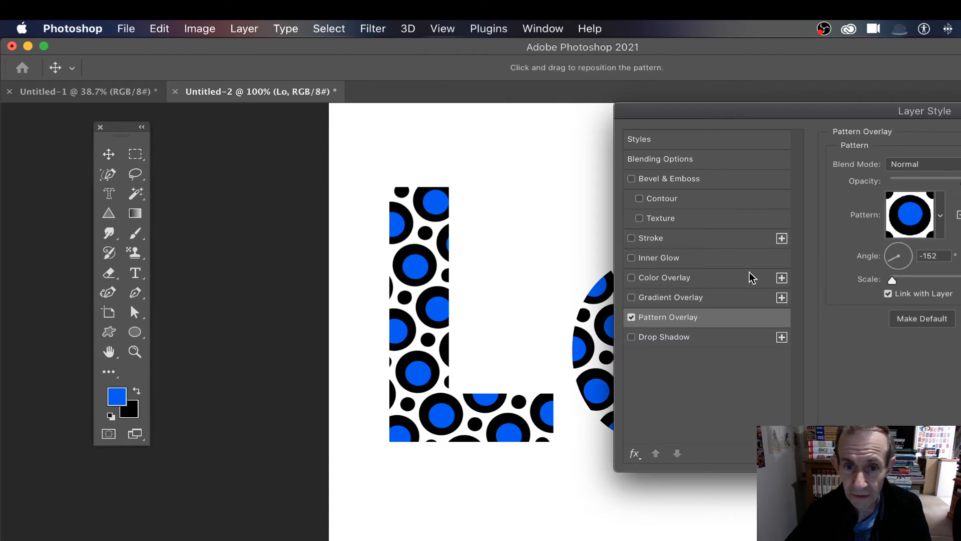
pyautogui.click(941, 215)
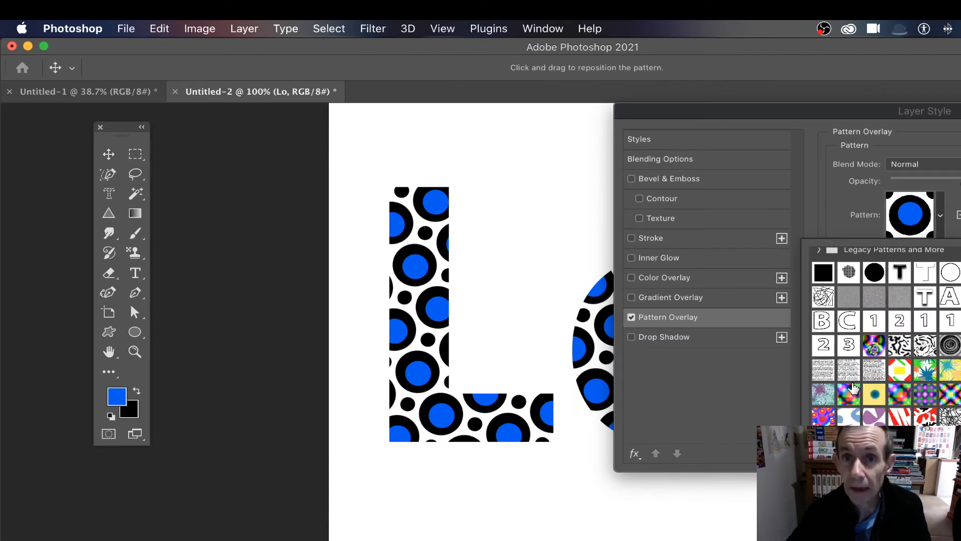
pyautogui.moveTo(854, 386)
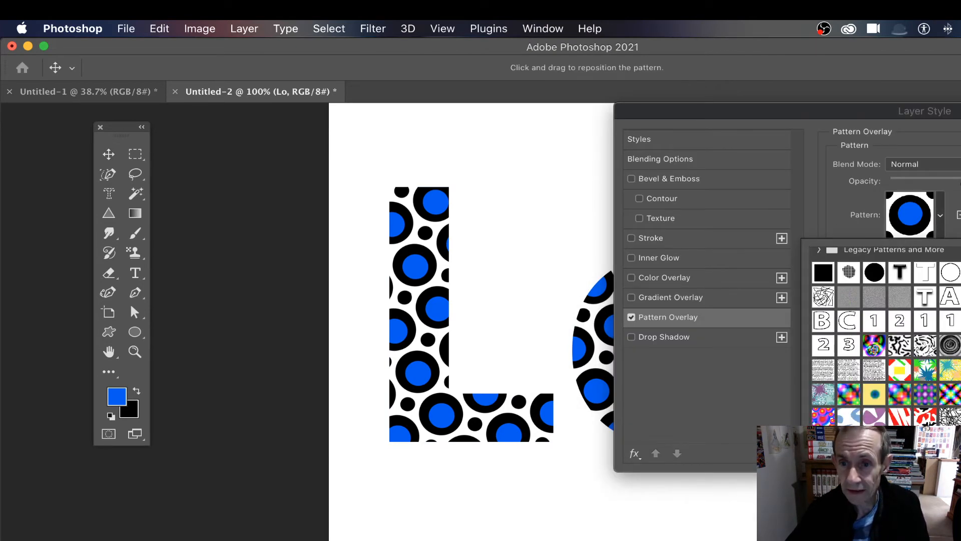
pyautogui.click(873, 271)
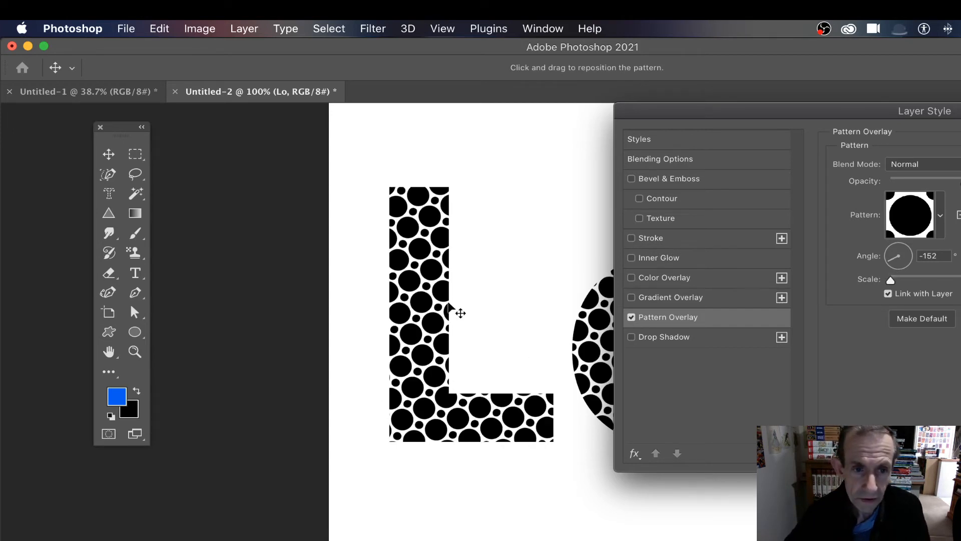
pyautogui.moveTo(456, 312); pyautogui.dragTo(432, 325)
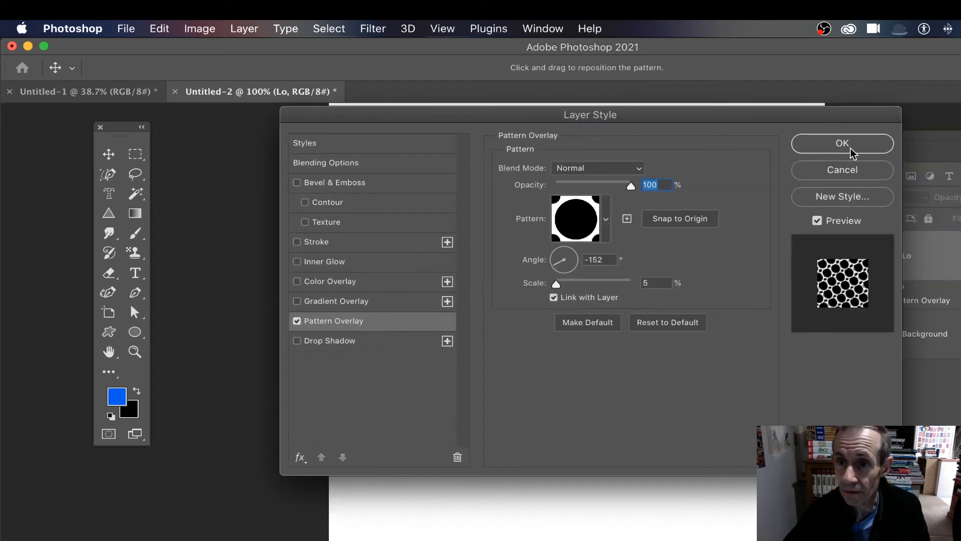
pyautogui.click(842, 143)
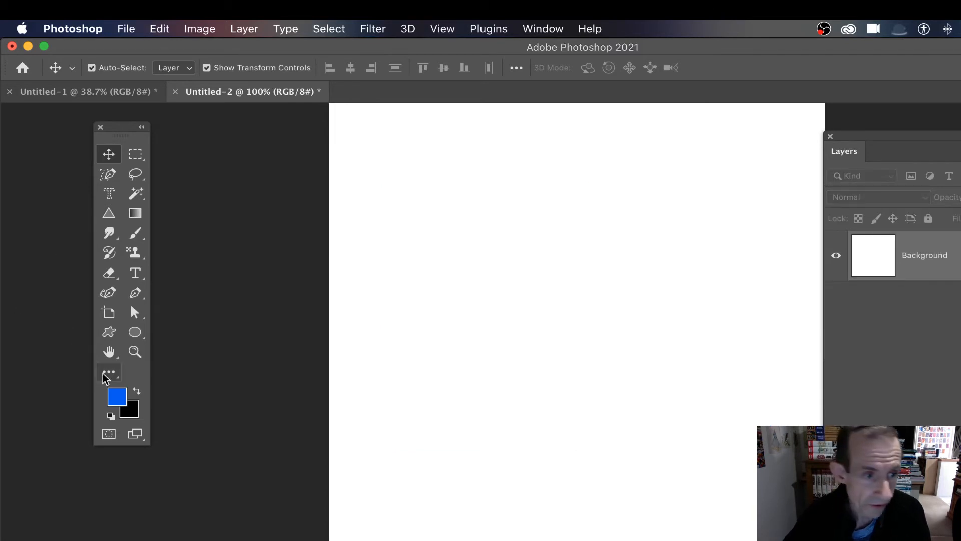
pyautogui.moveTo(102, 361)
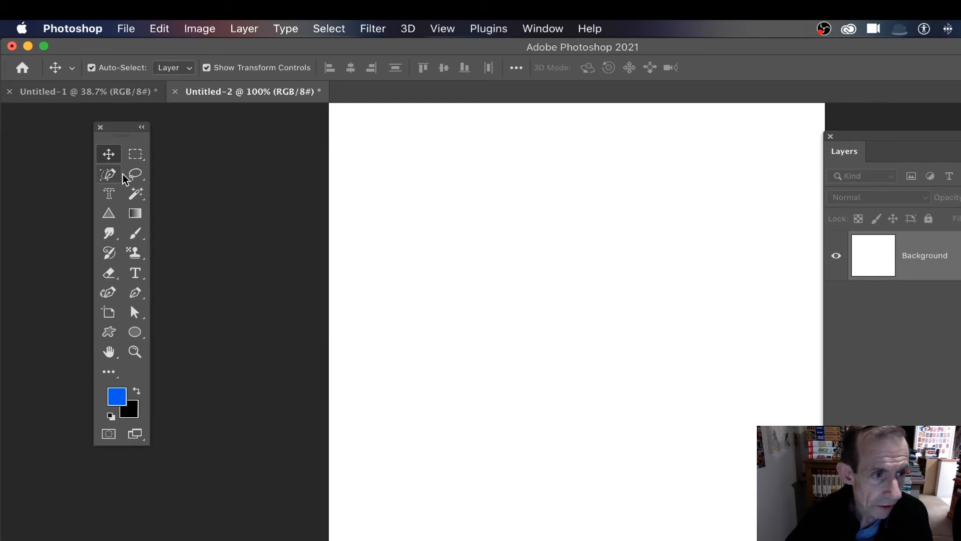
pyautogui.moveTo(108, 194)
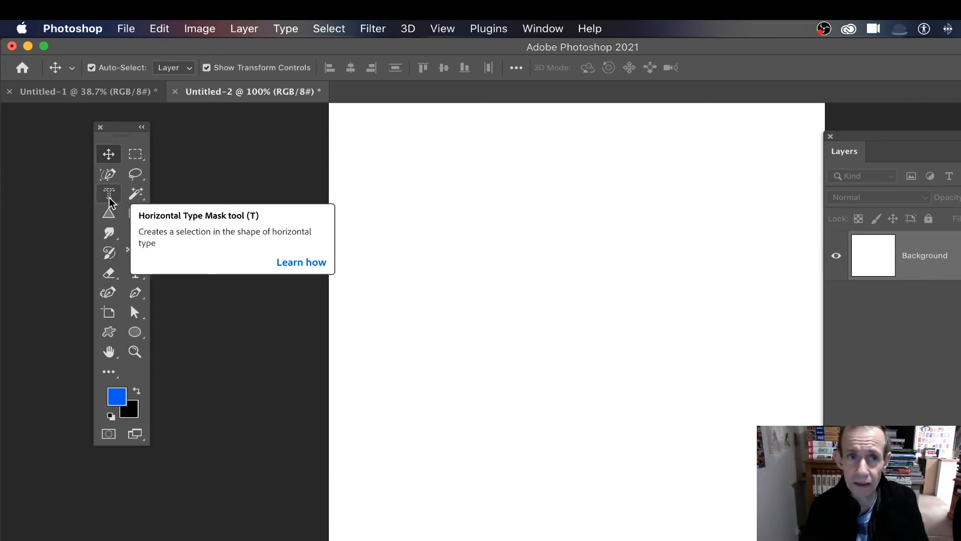
pyautogui.moveTo(74, 202)
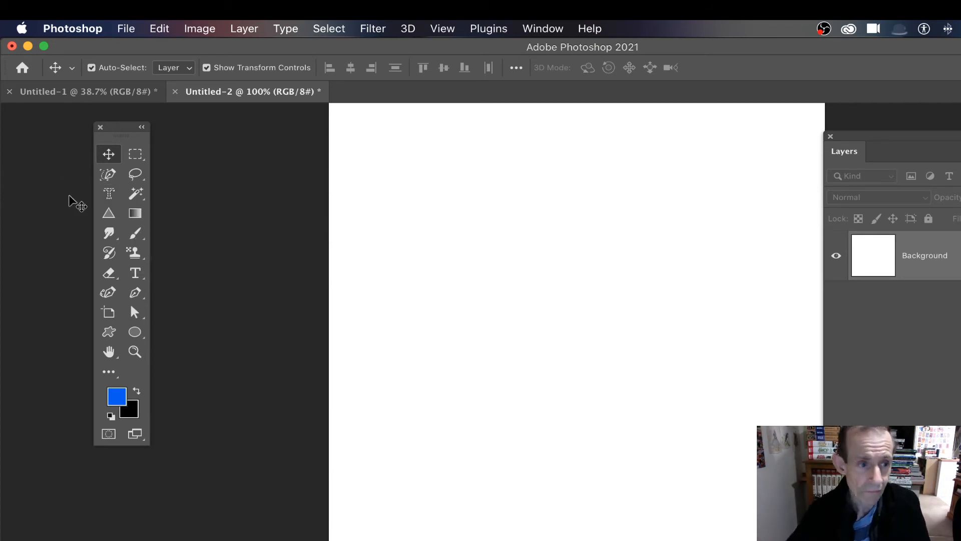
# Step: Select the colour-sampling tool slot and list its hidden tools
pyautogui.click(109, 371)
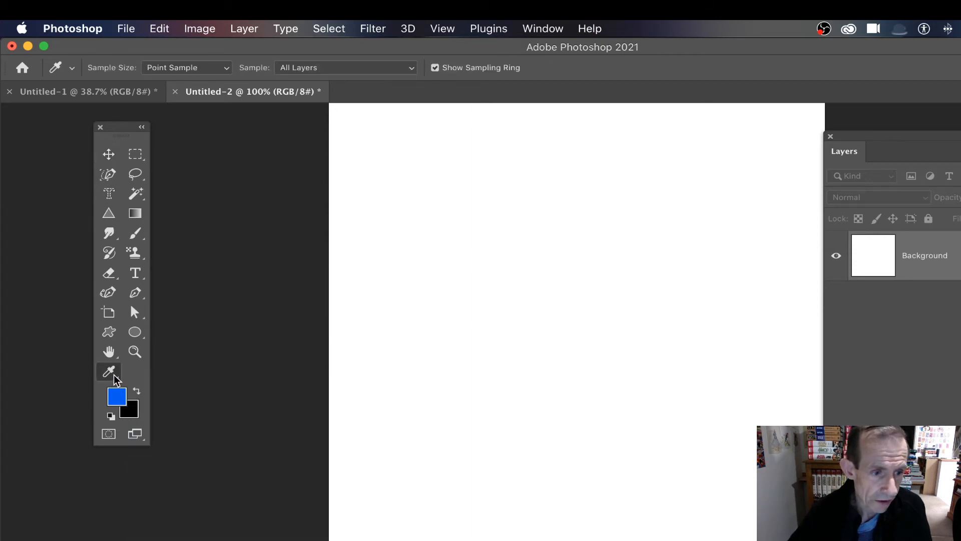
pyautogui.rightClick(109, 371)
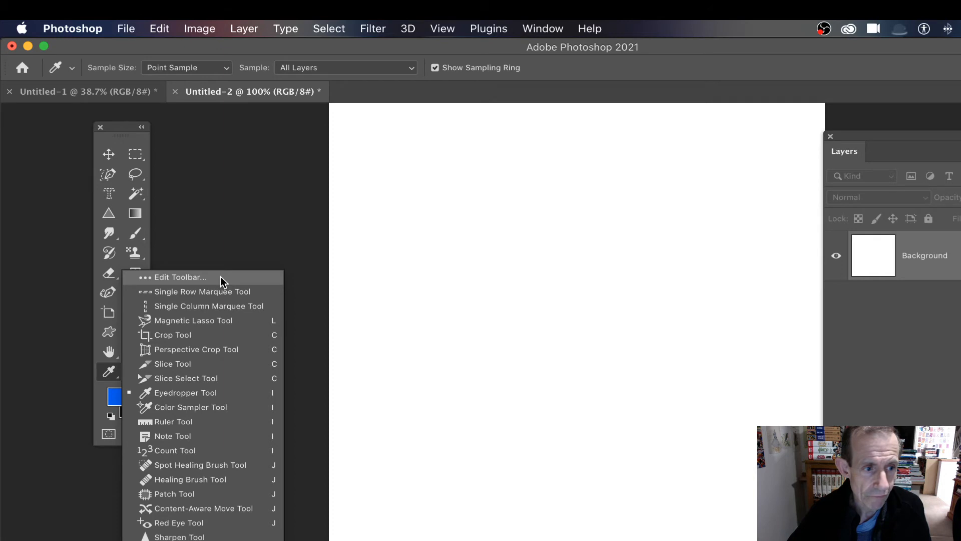
pyautogui.moveTo(87, 204)
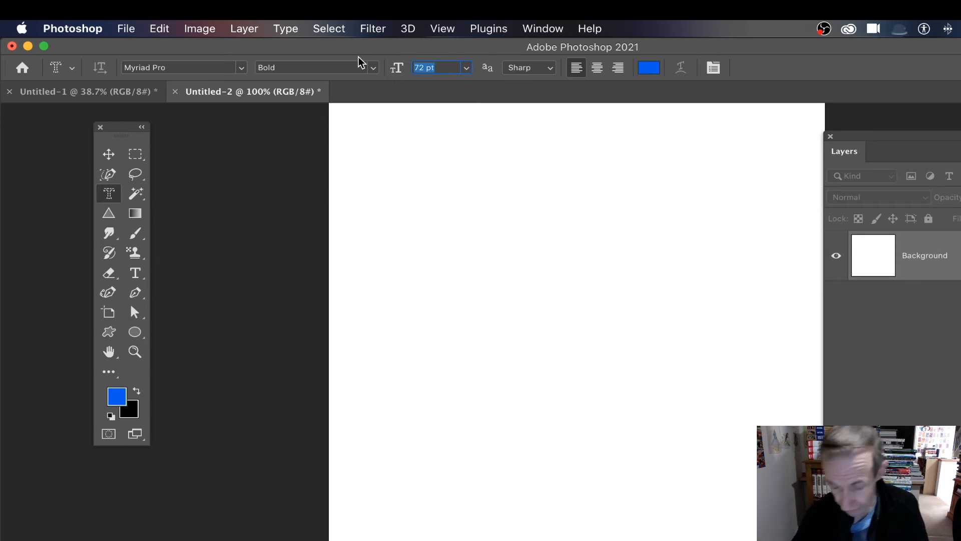
# Step: Set the L type mask to 300 pt and open the Edit menu
pyautogui.write('300 pt')
pyautogui.write('L')
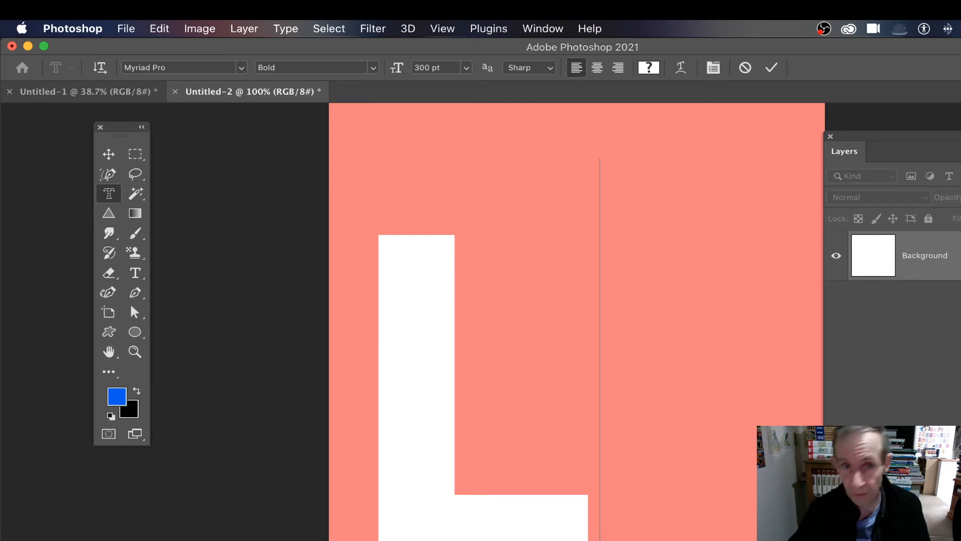
pyautogui.moveTo(792, 221)
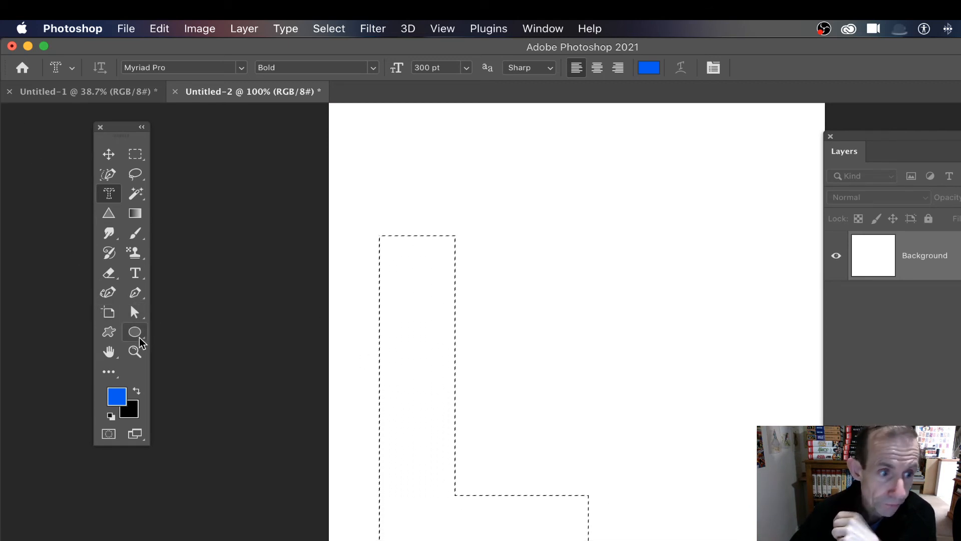
pyautogui.moveTo(134, 332)
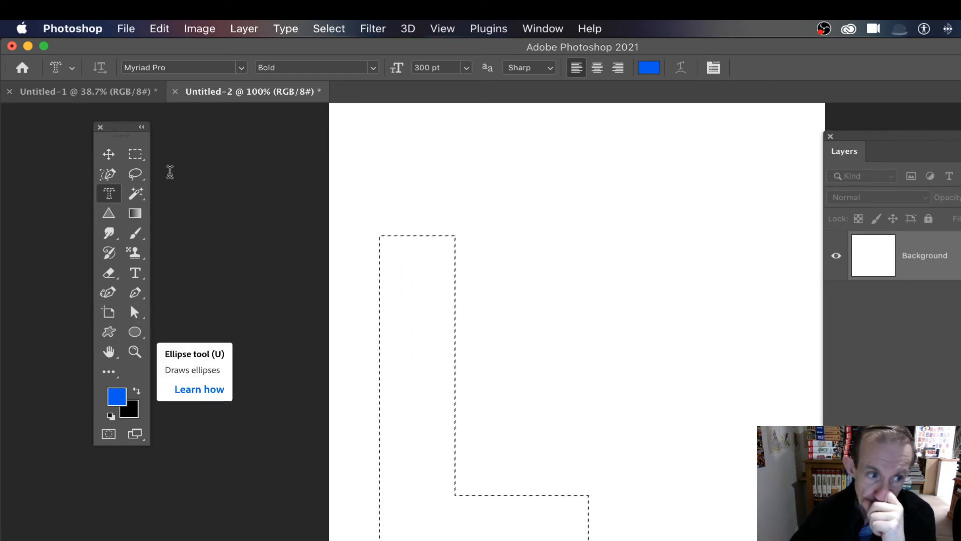
pyautogui.click(158, 28)
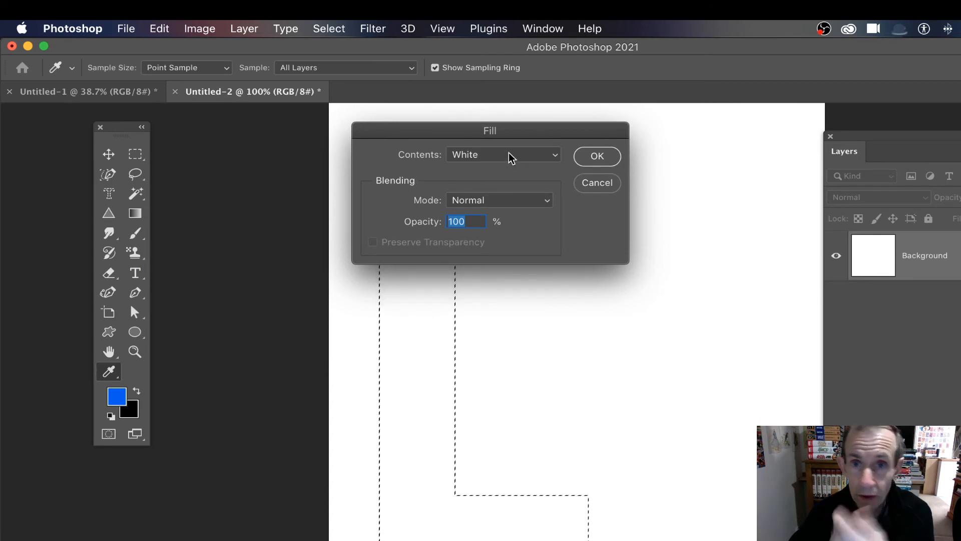
pyautogui.click(501, 154)
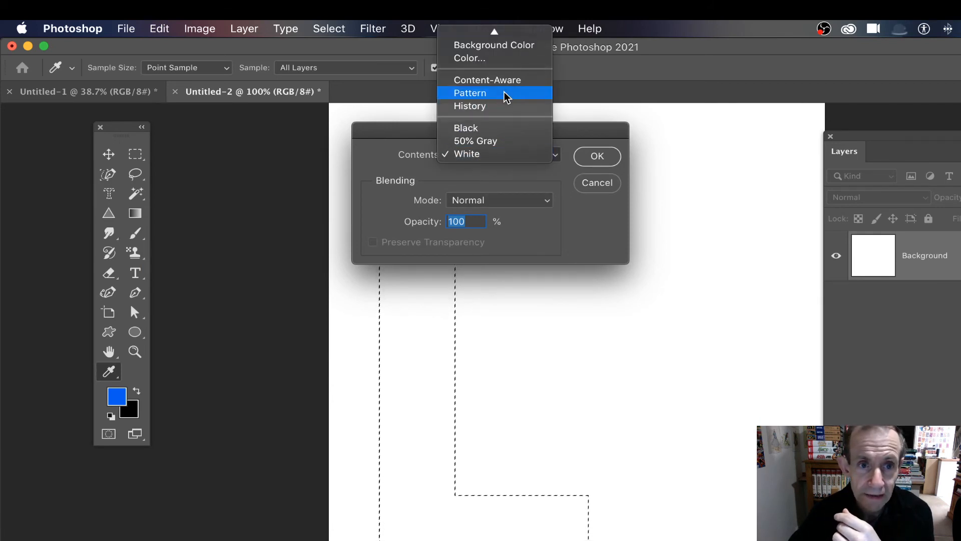
pyautogui.click(469, 93)
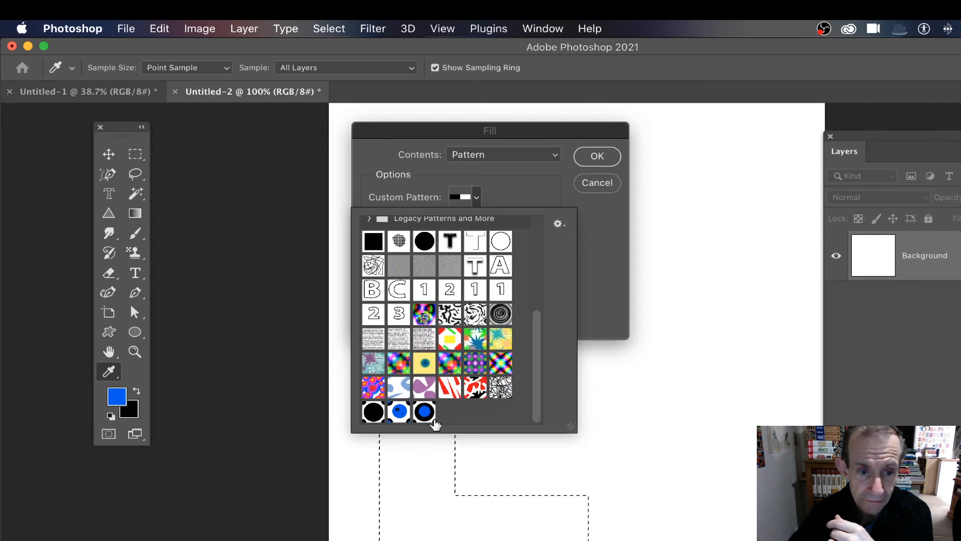
pyautogui.click(424, 412)
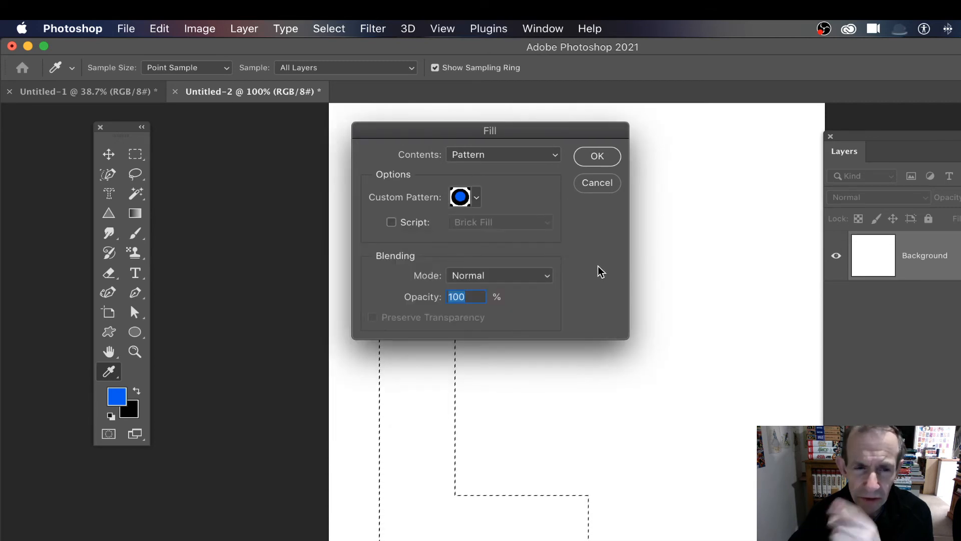
pyautogui.click(475, 197)
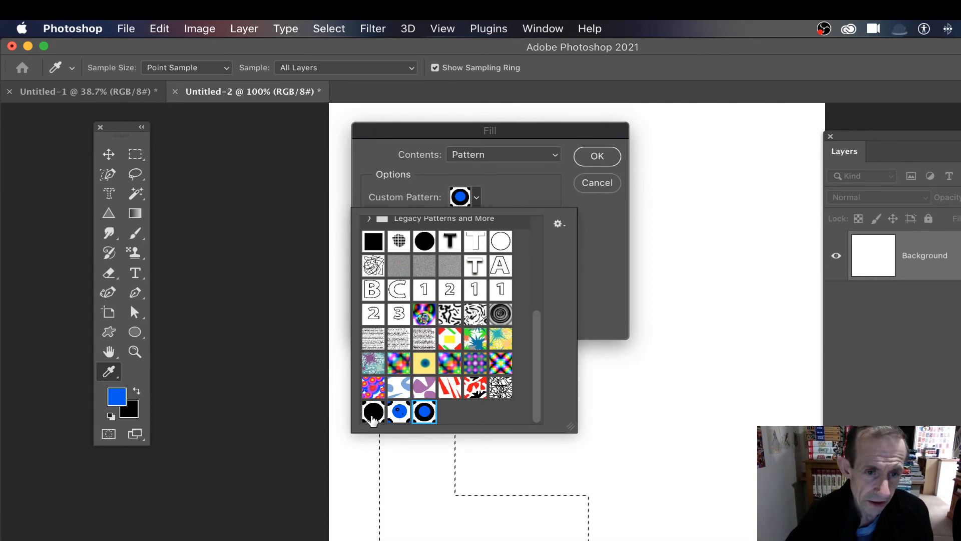
pyautogui.click(423, 241)
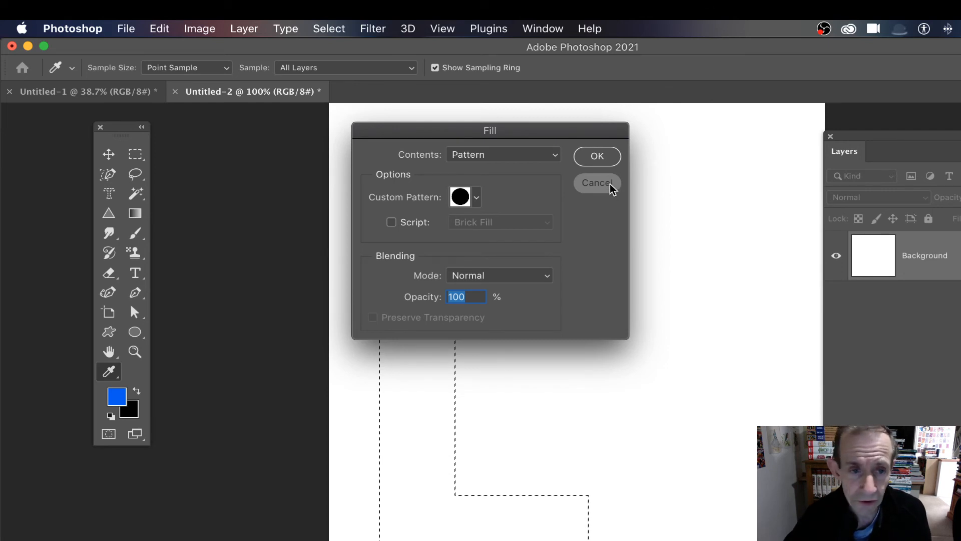
pyautogui.click(596, 183)
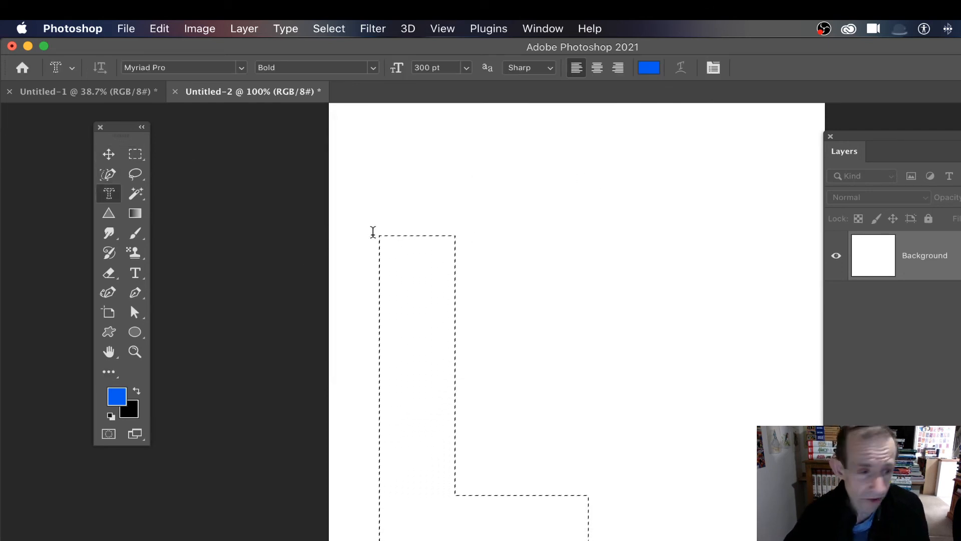
# Step: Pick the Ellipse tool with black foreground and draw a black circle inside the L
pyautogui.click(135, 332)
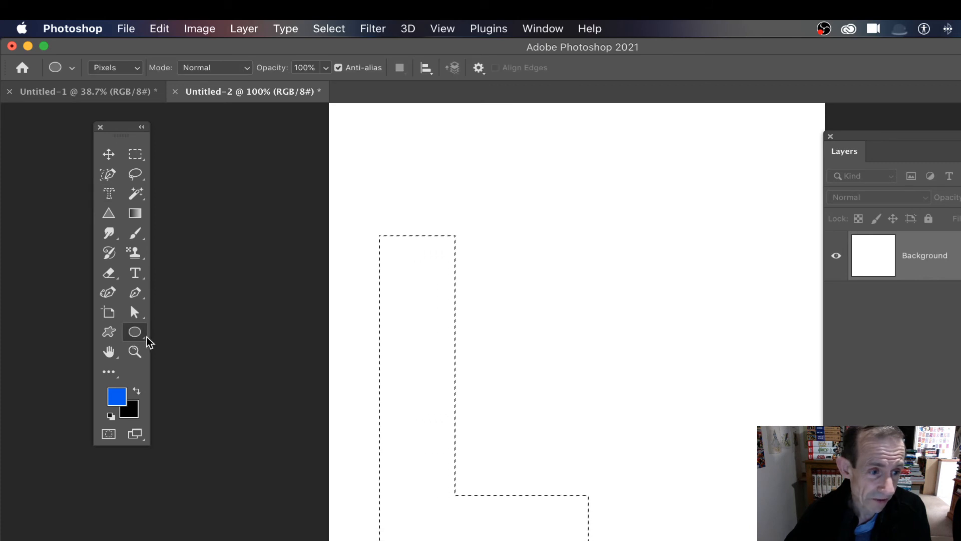
pyautogui.click(135, 390)
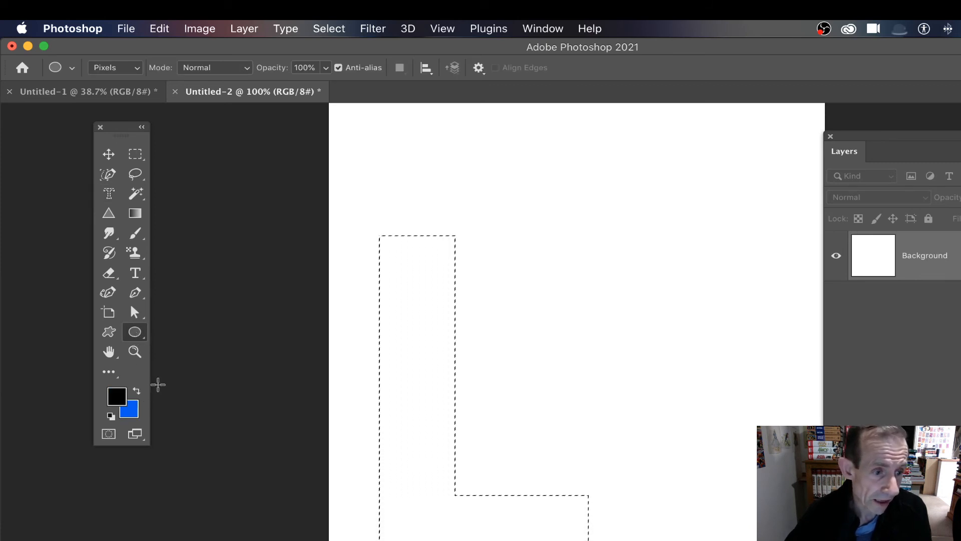
pyautogui.moveTo(359, 218)
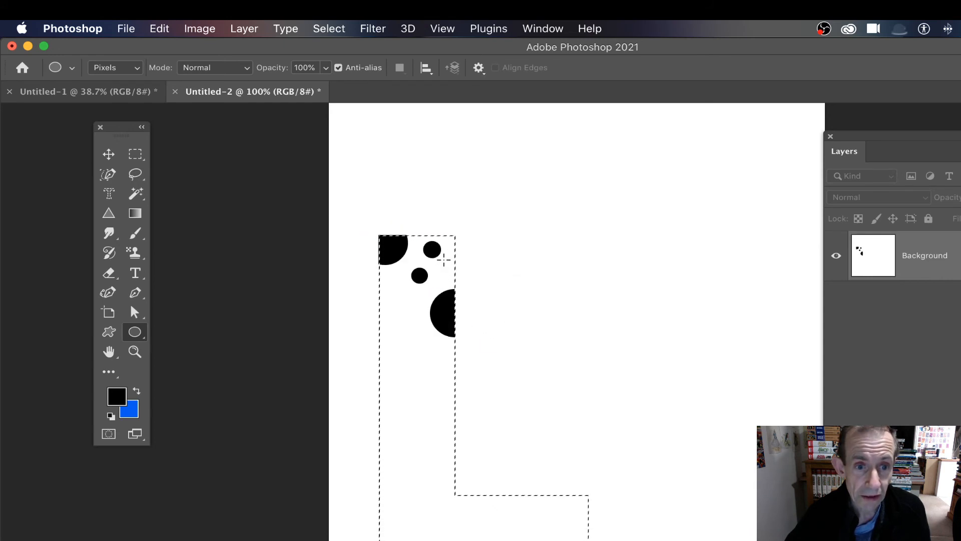
pyautogui.moveTo(447, 264); pyautogui.dragTo(458, 276)
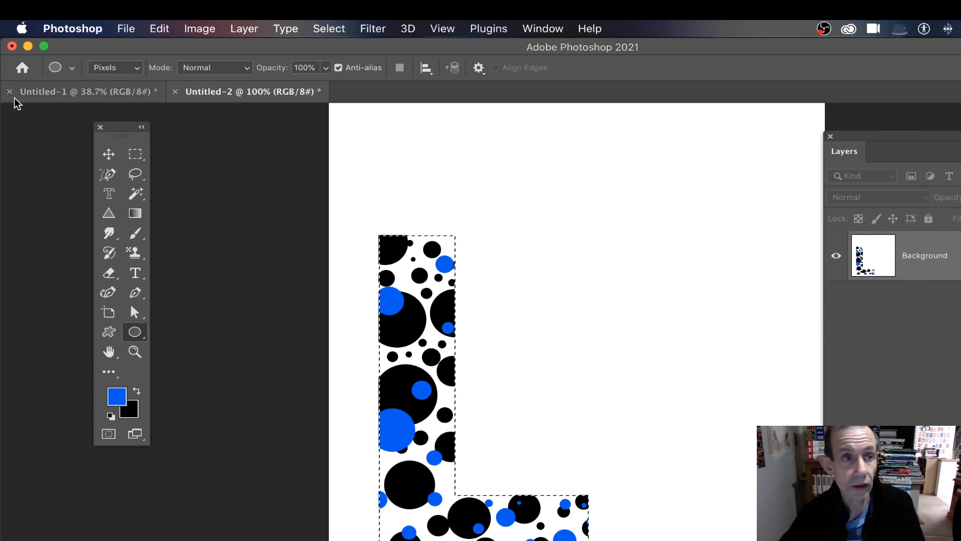
# Step: Copy the dotted L onto its own layer and shift it up and right
pyautogui.click(159, 28)
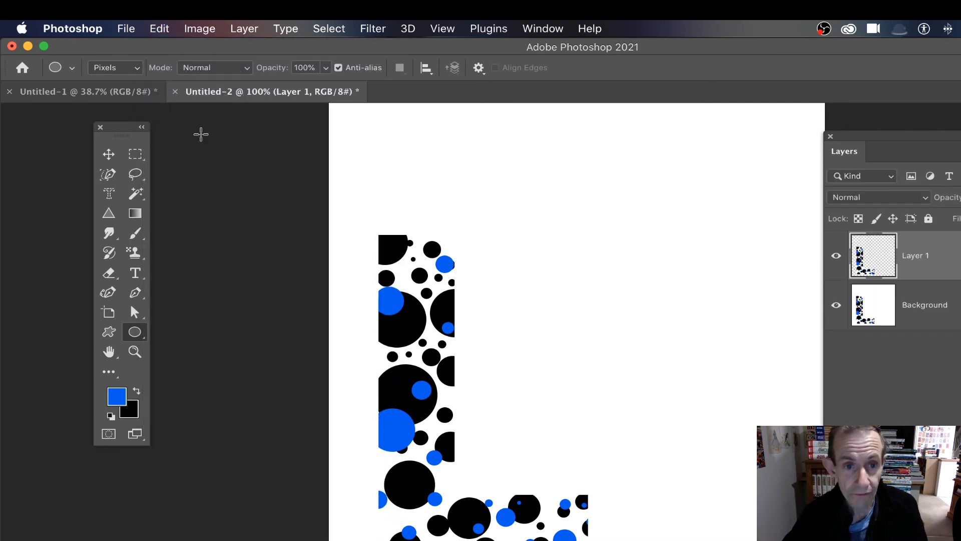
pyautogui.click(109, 153)
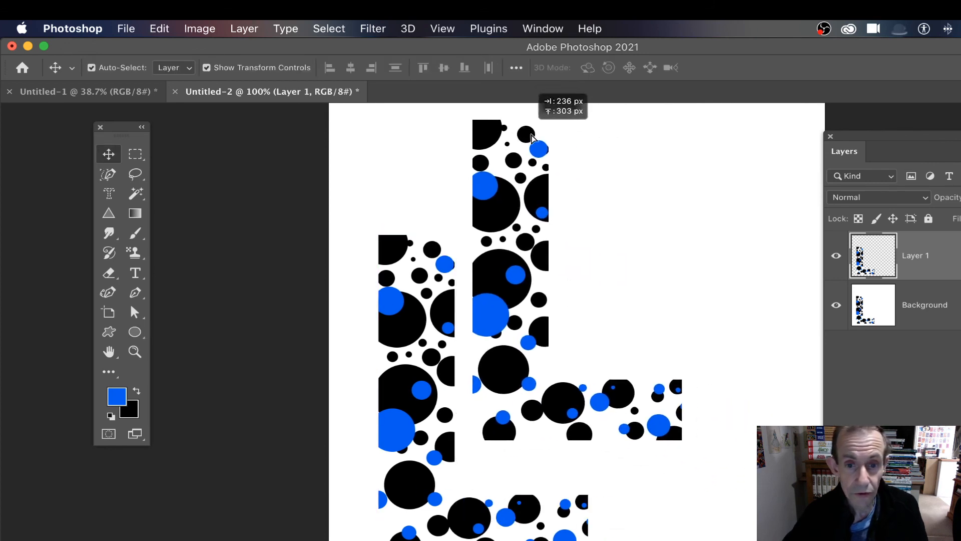
pyautogui.click(244, 28)
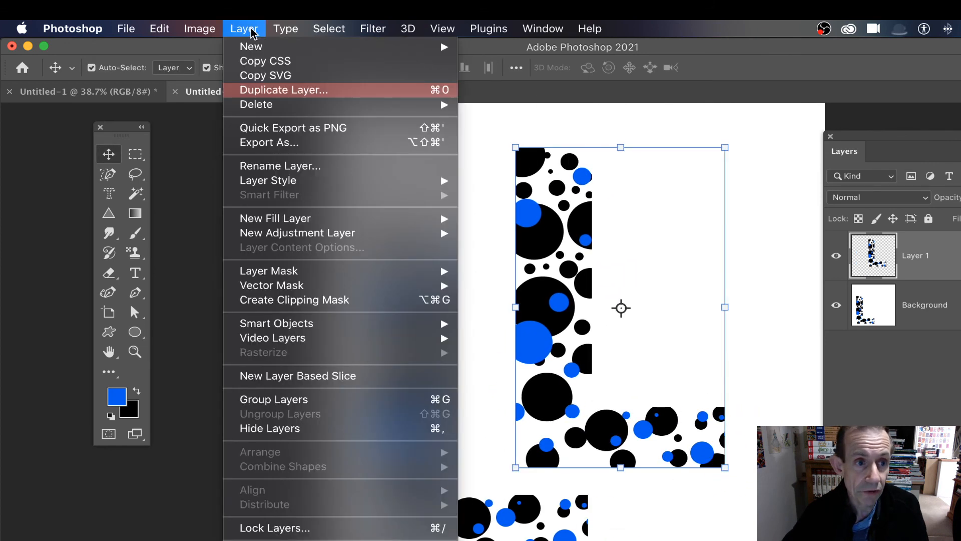
pyautogui.moveTo(268, 181)
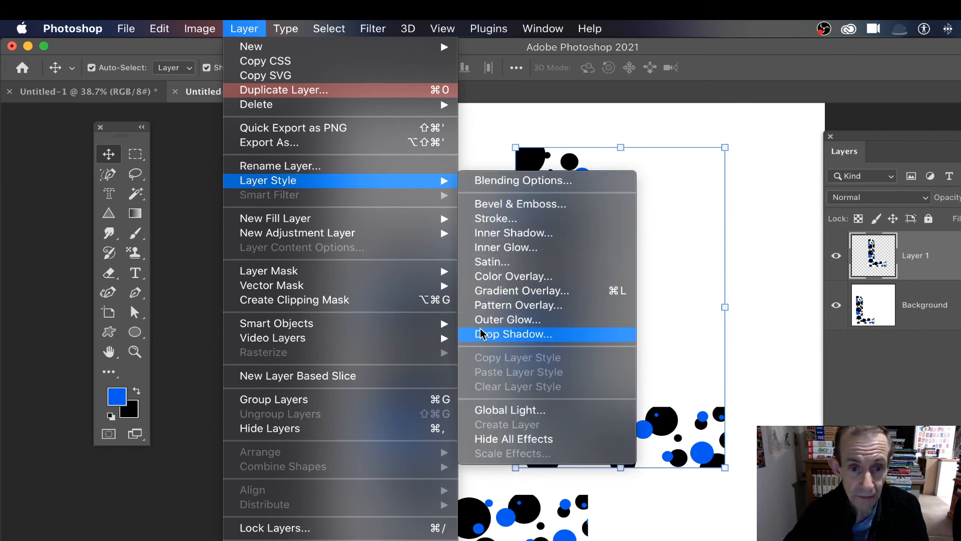
pyautogui.moveTo(519, 204)
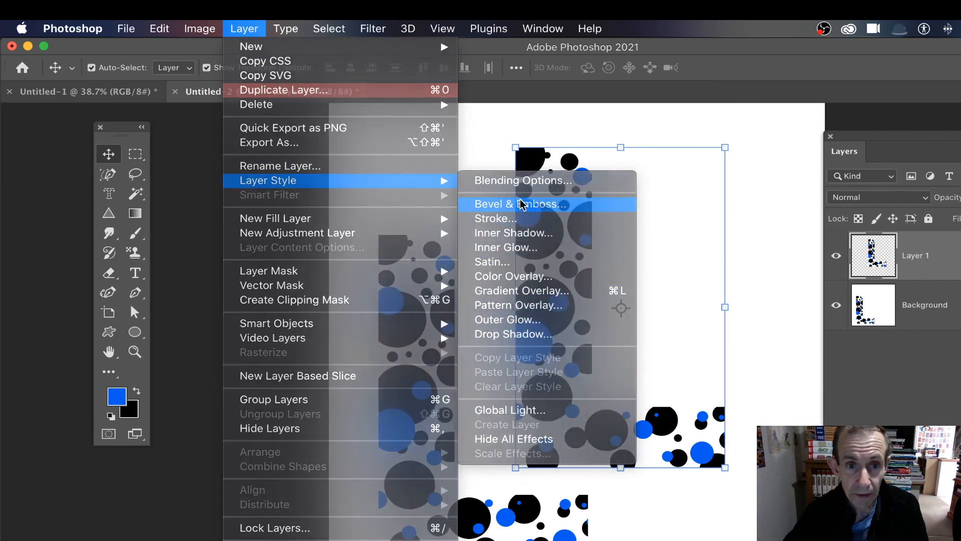
# Step: Apply a Bevel & Emboss layer style with default settings to the copied dotted L layer
pyautogui.click(519, 204)
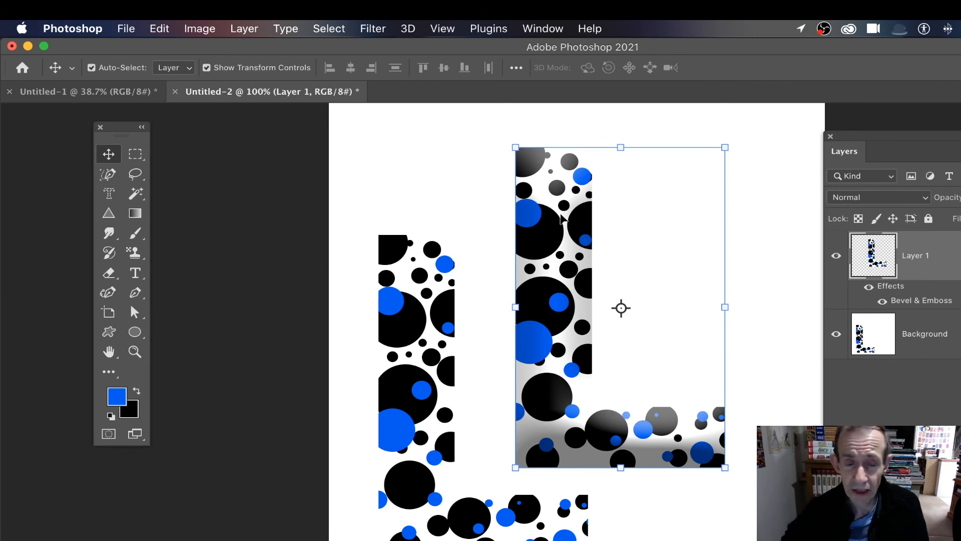
pyautogui.moveTo(454, 273)
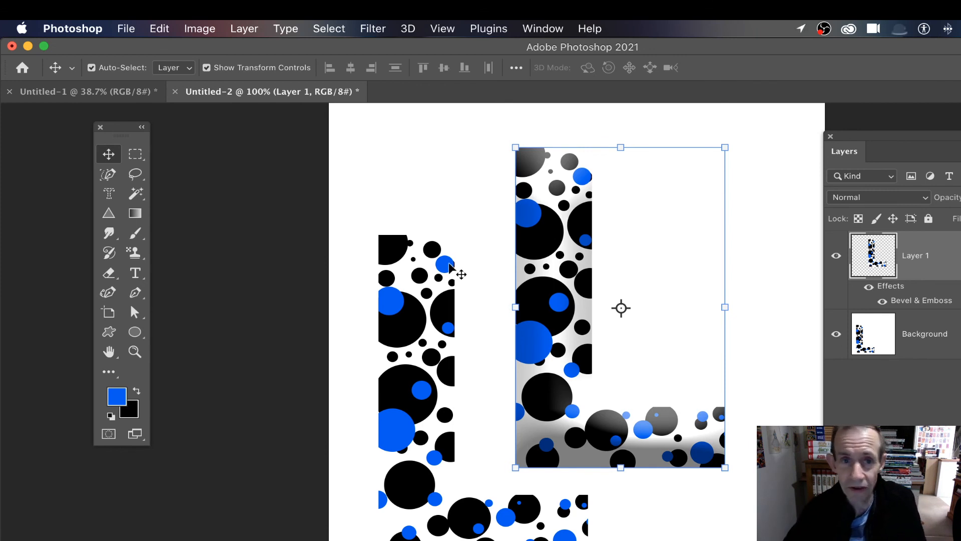
pyautogui.moveTo(457, 230)
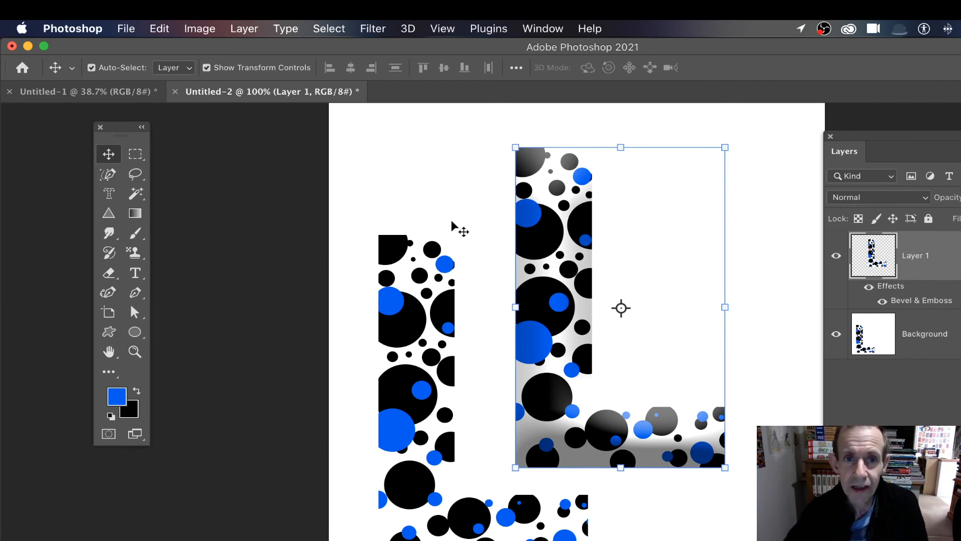
pyautogui.moveTo(478, 264)
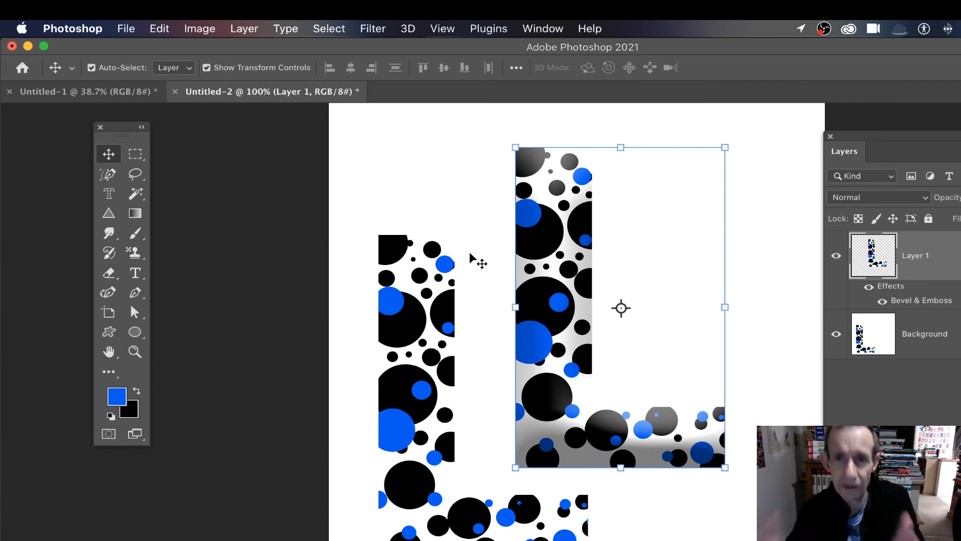
pyautogui.moveTo(421, 87)
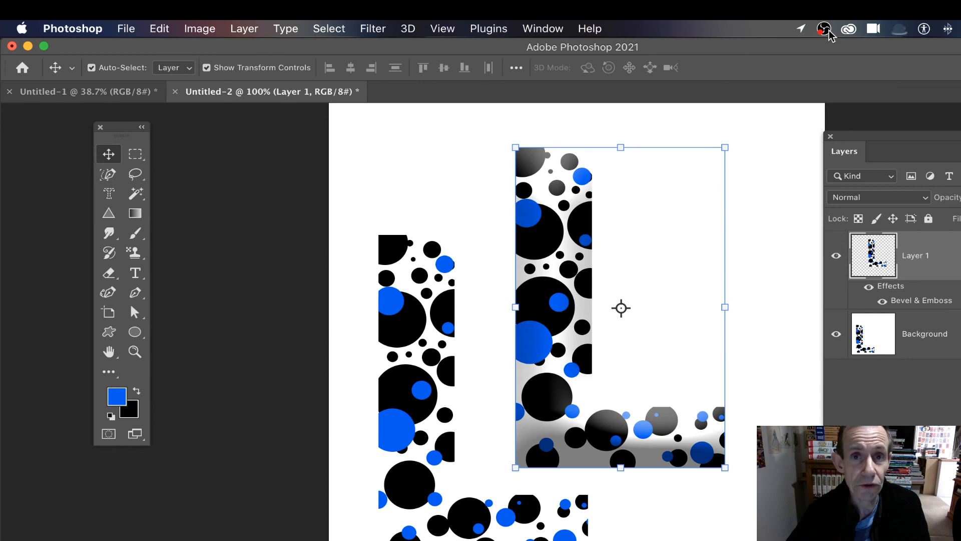
pyautogui.moveTo(824, 29)
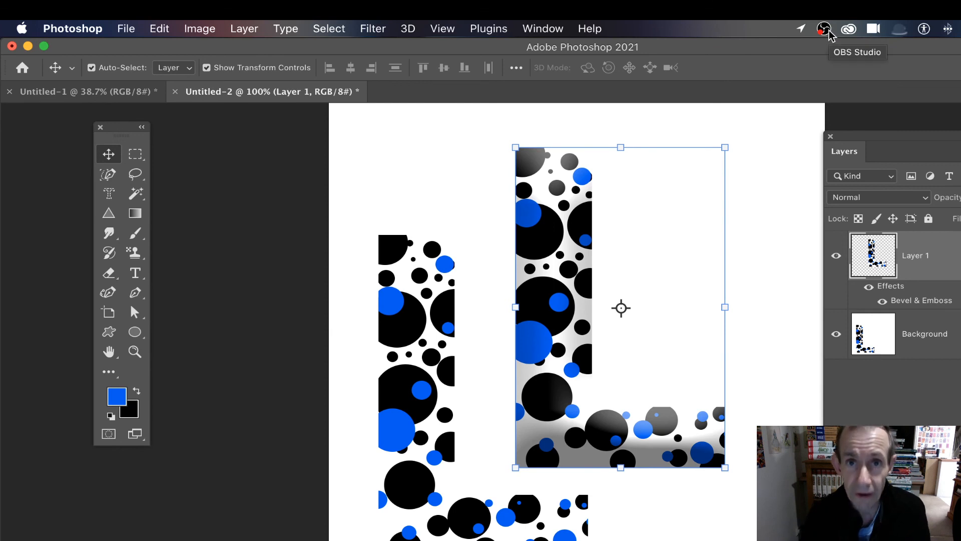